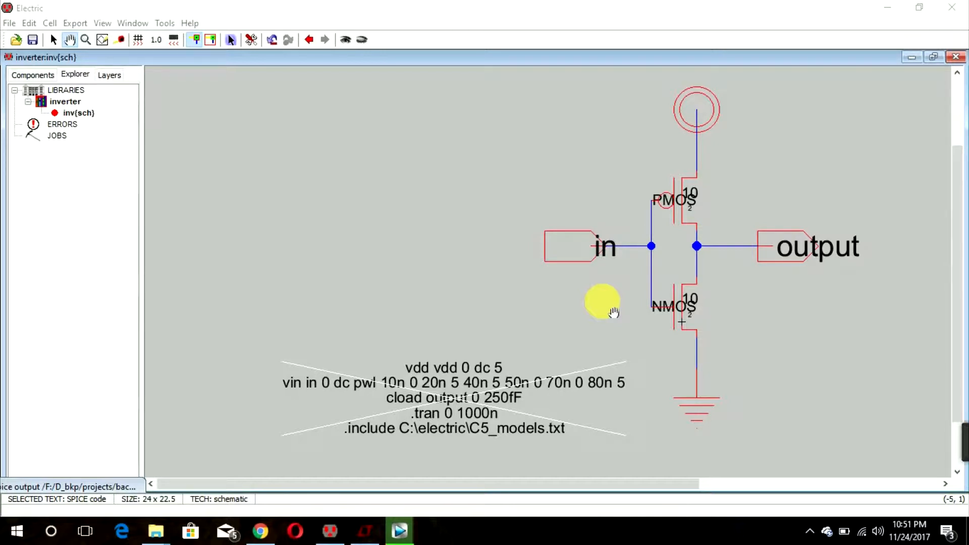
mouse_move(791, 322)
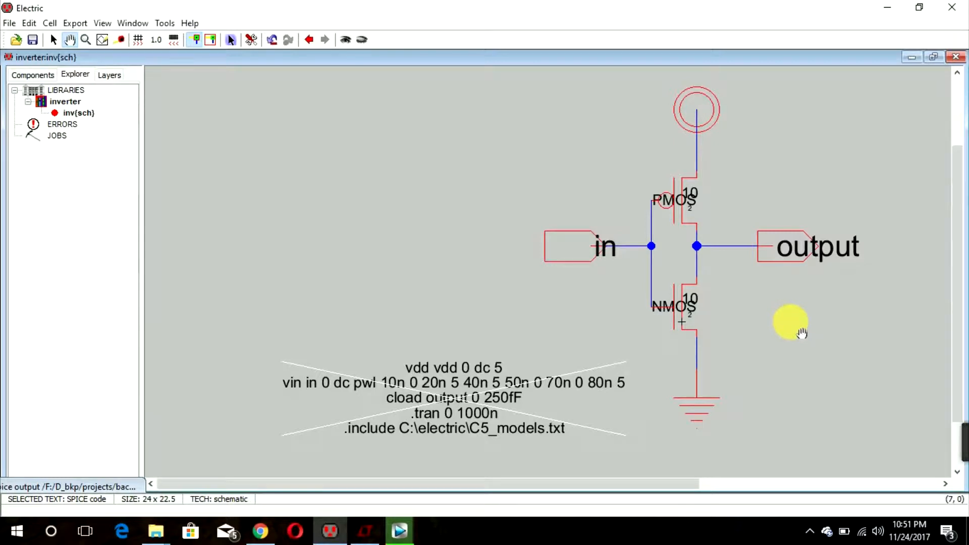
mouse_move(609, 274)
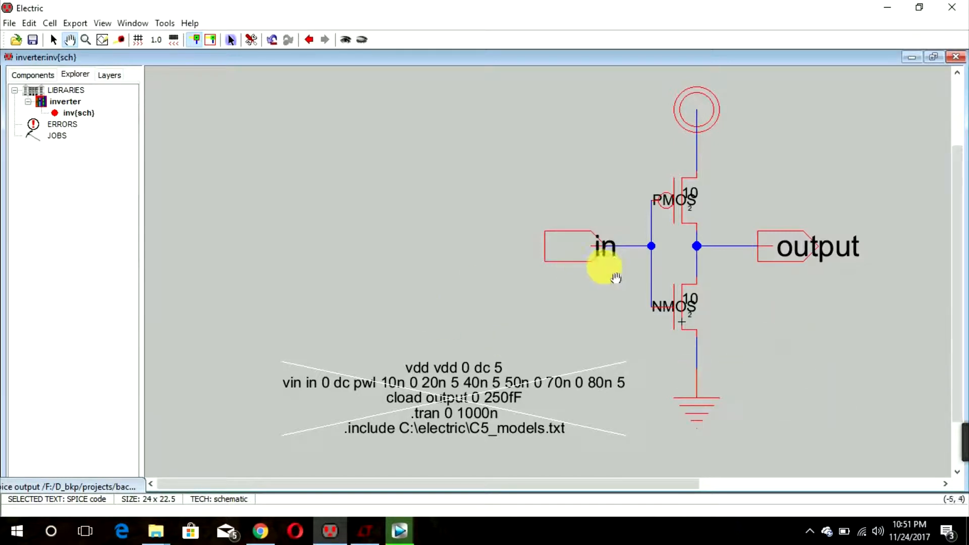
mouse_move(751, 303)
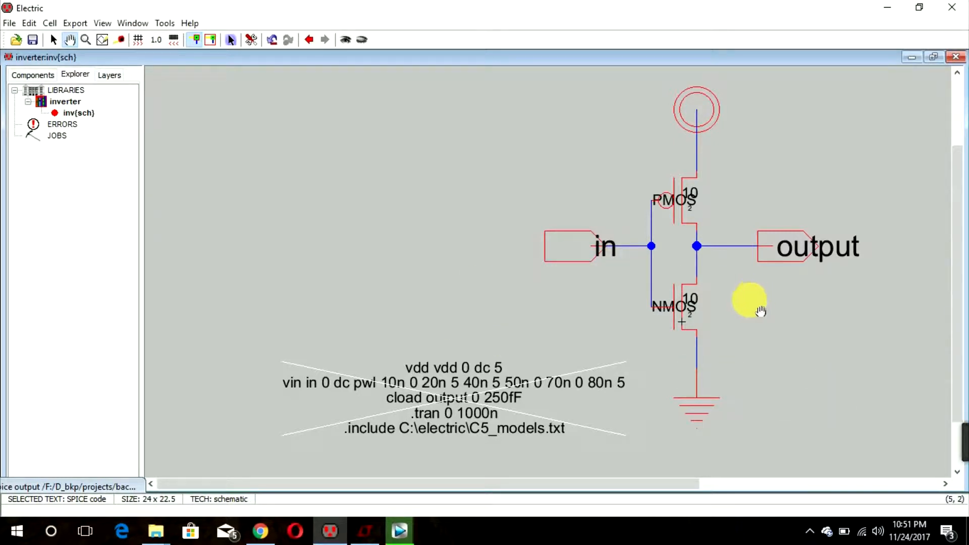
mouse_move(96, 164)
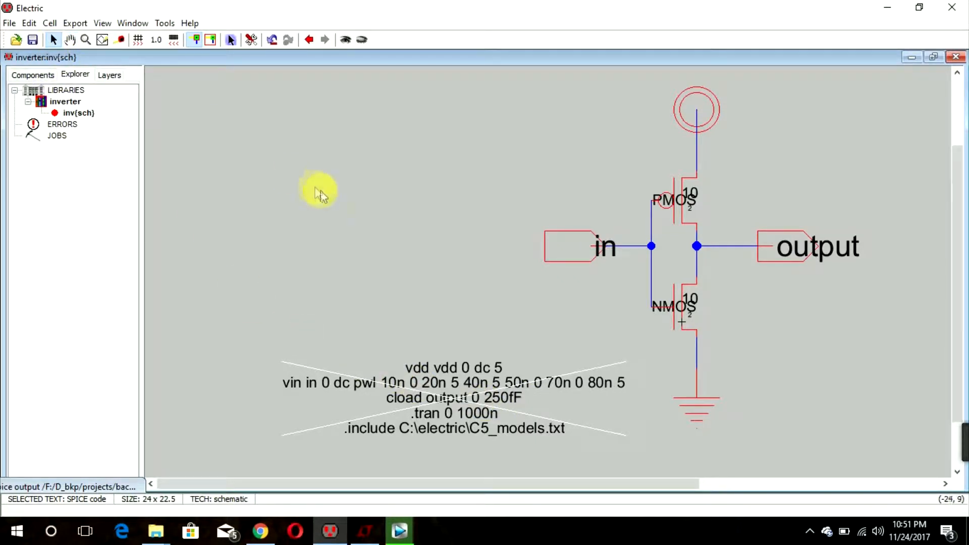
- Bring up the simulated V(output) and V(in) waveforms in the LTspice plot window
click(763, 233)
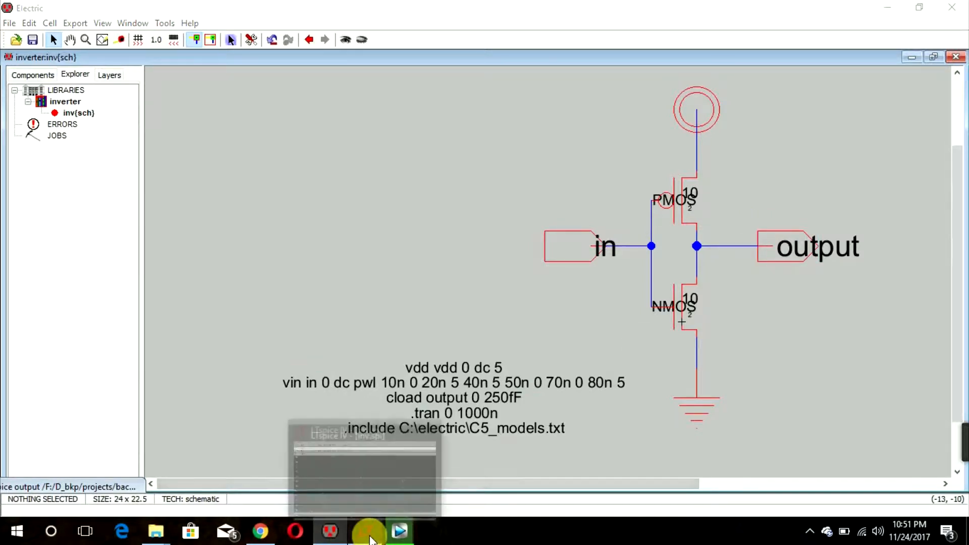
click(364, 530)
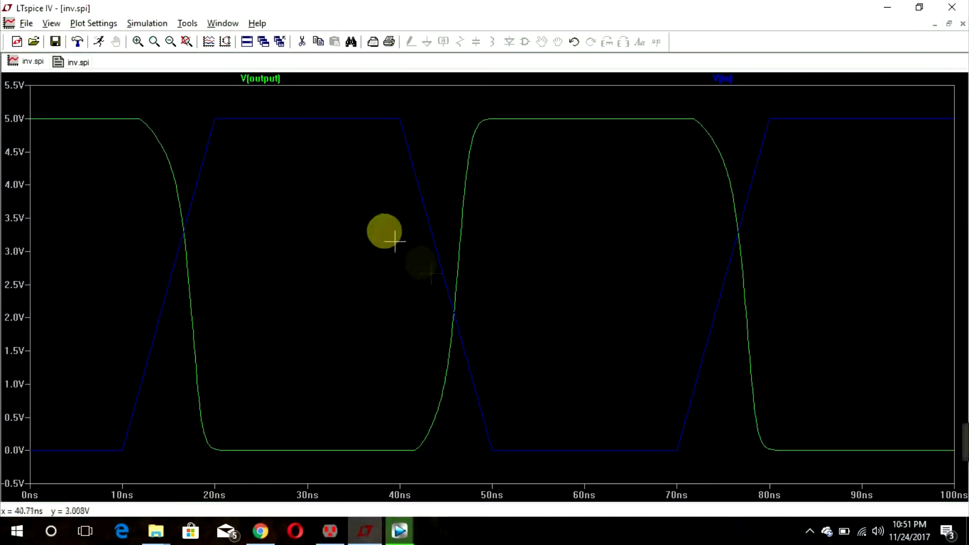
mouse_move(308, 130)
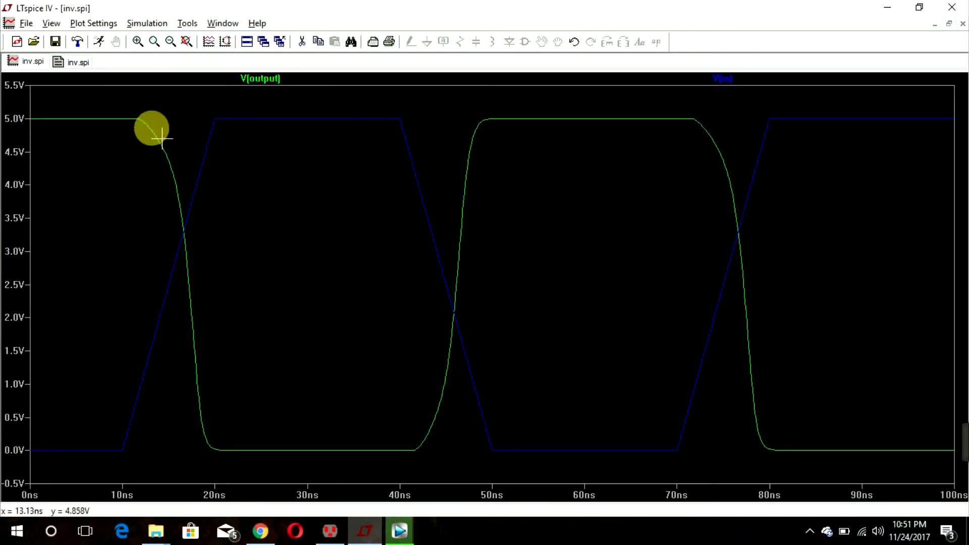
mouse_move(201, 219)
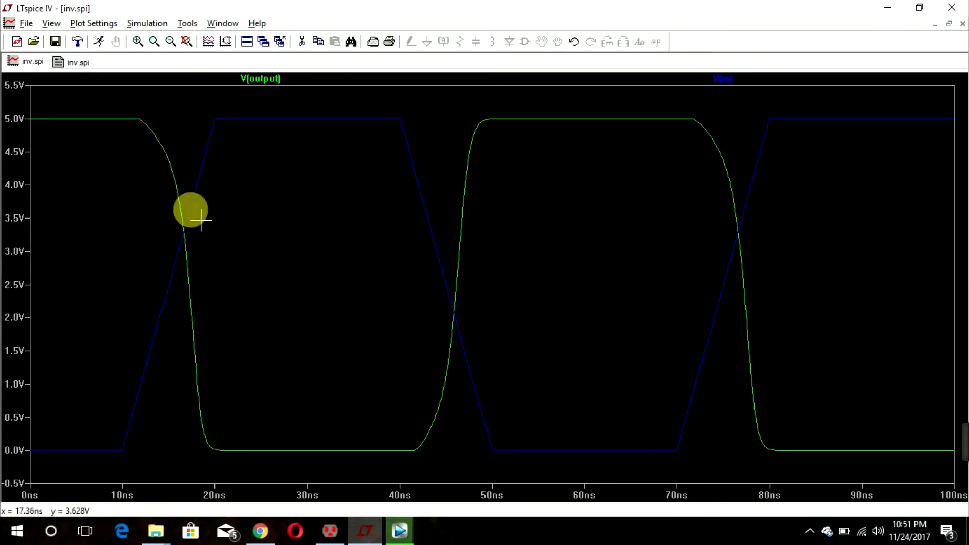
mouse_move(201, 387)
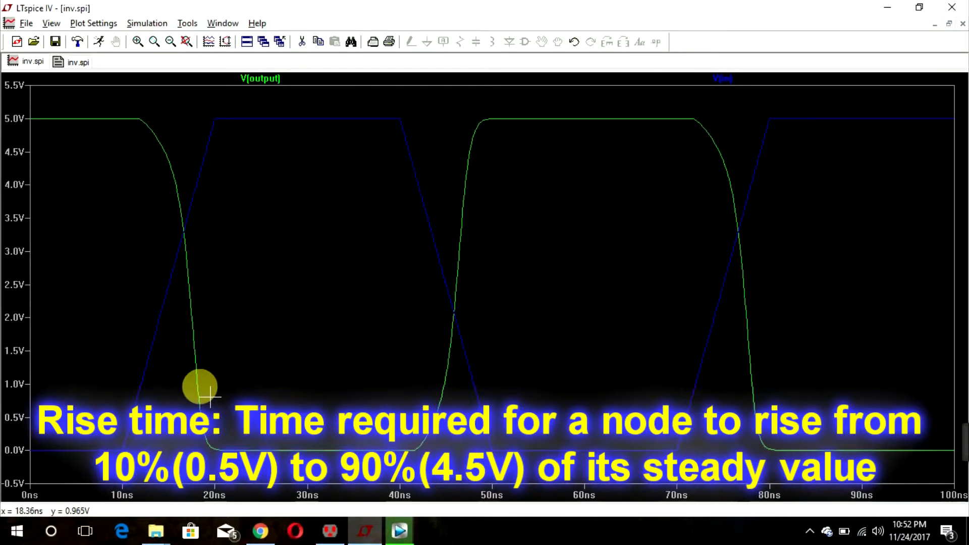
mouse_move(213, 162)
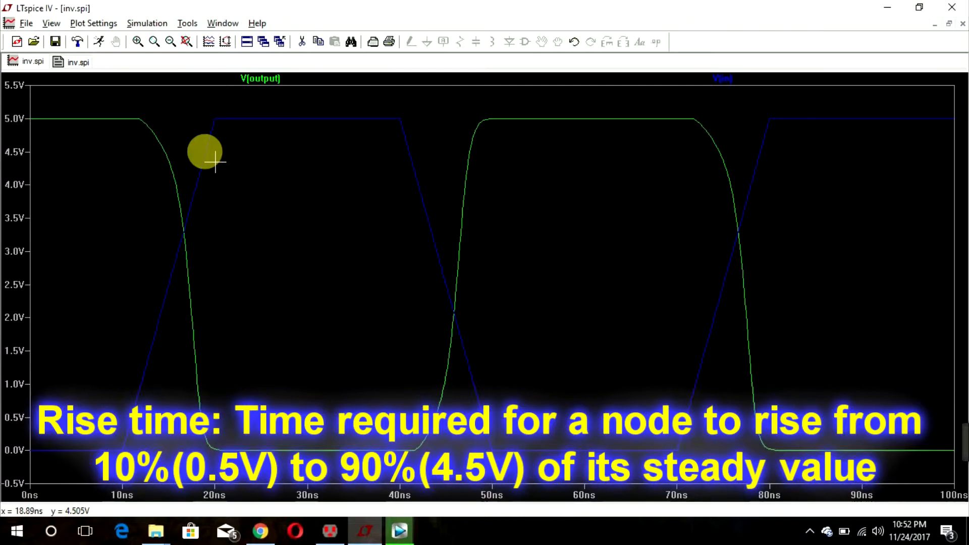
mouse_move(130, 420)
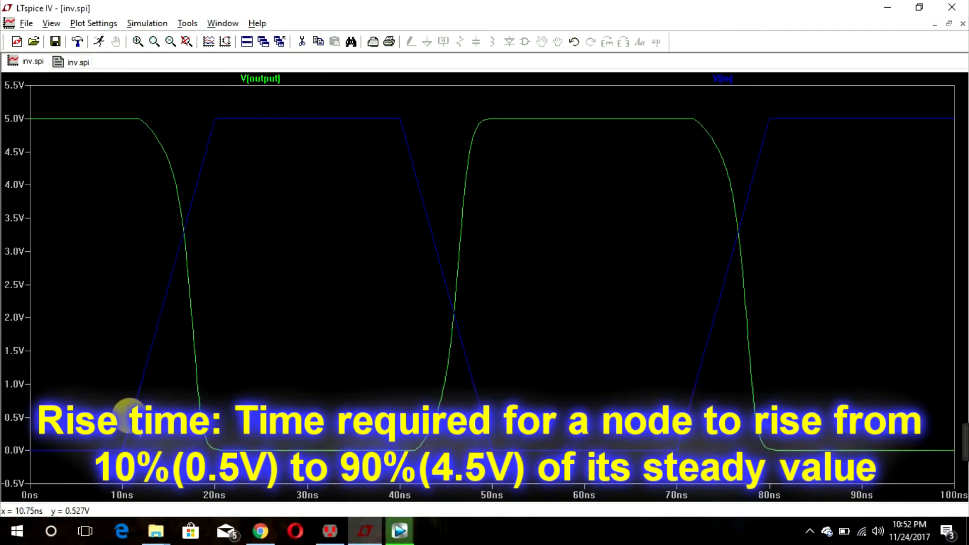
mouse_move(130, 417)
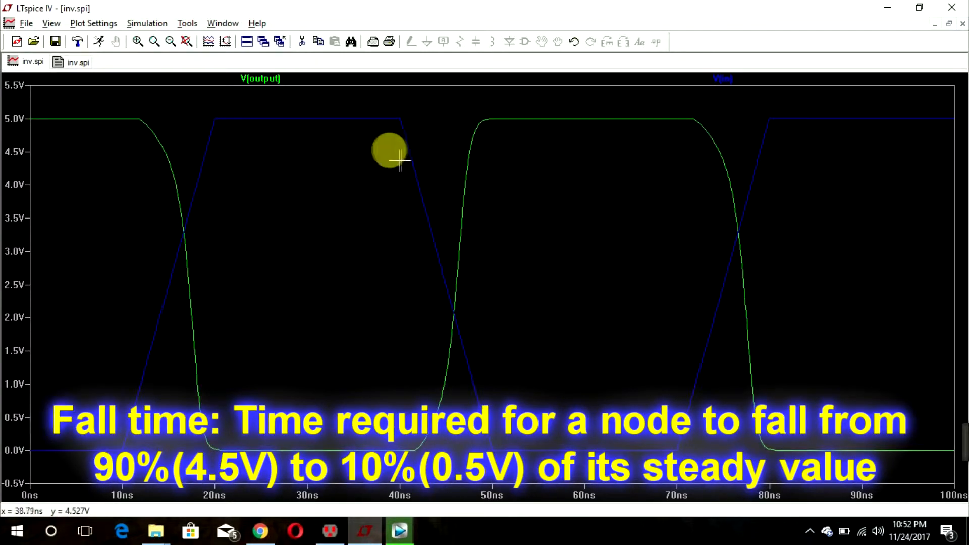
mouse_move(408, 152)
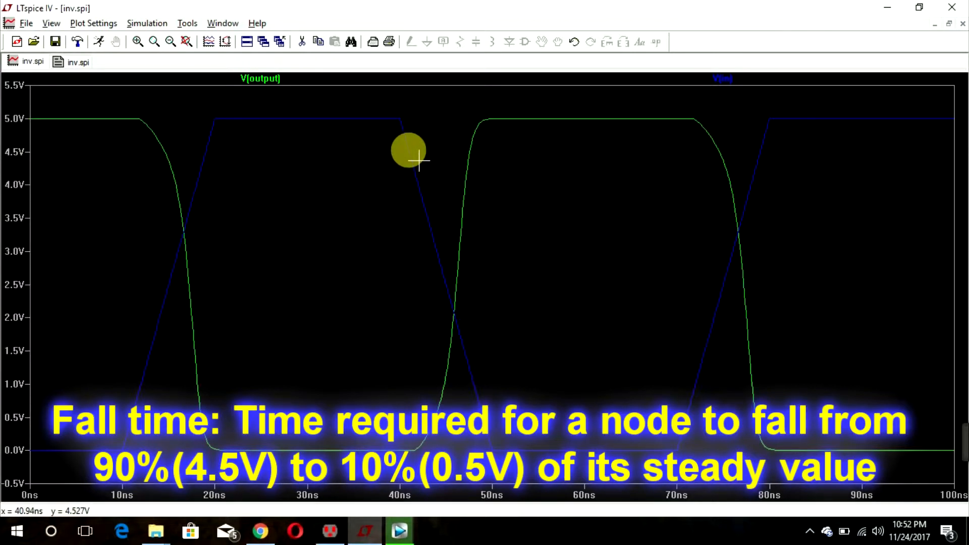
mouse_move(420, 161)
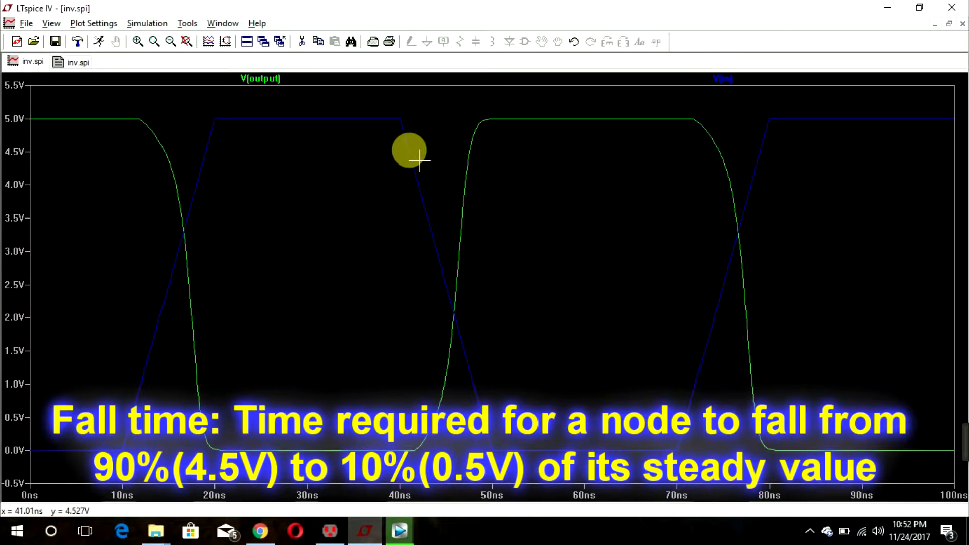
mouse_move(479, 355)
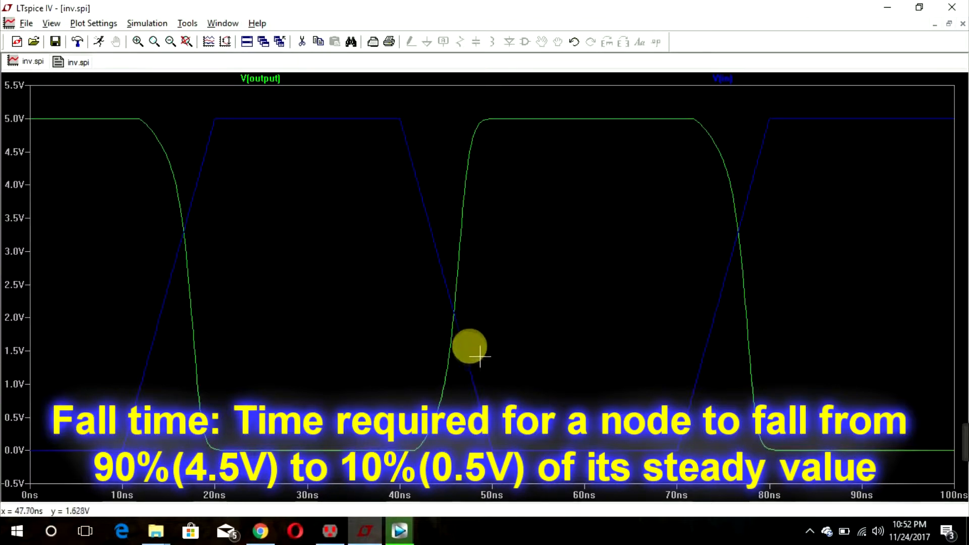
mouse_move(472, 393)
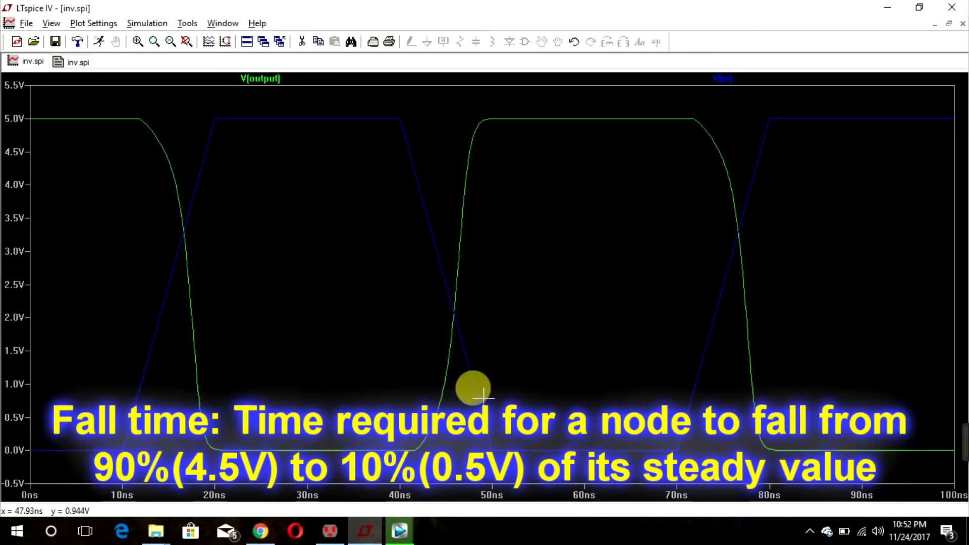
mouse_move(130, 451)
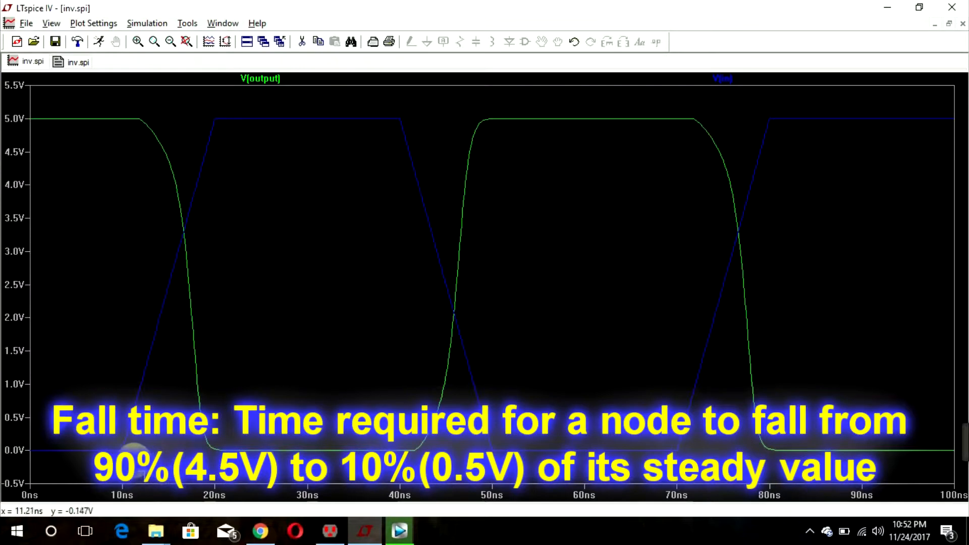
mouse_move(130, 445)
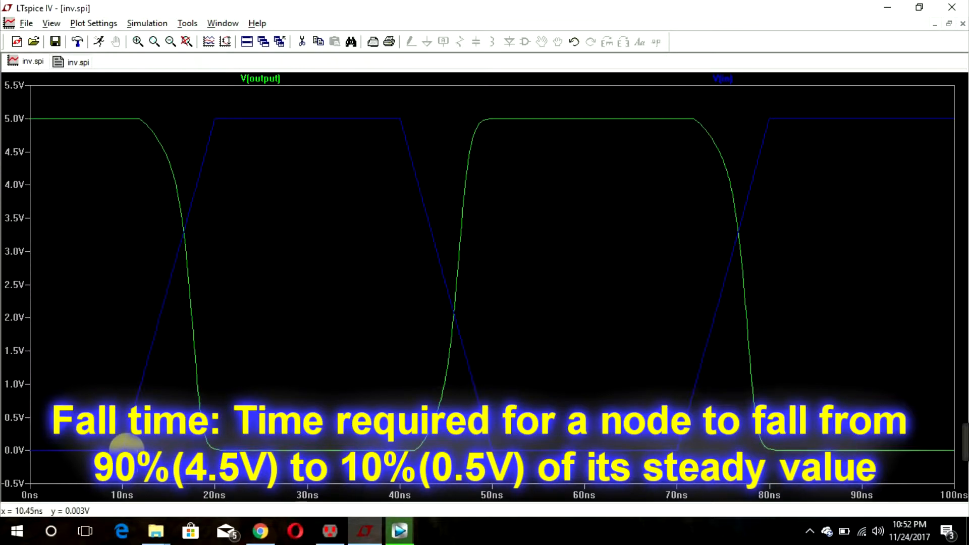
mouse_move(175, 262)
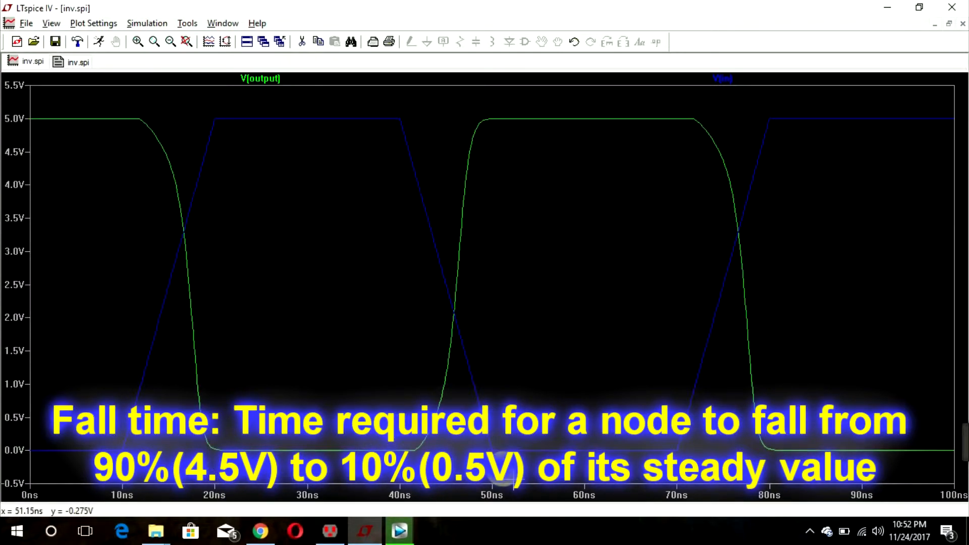
mouse_move(331, 530)
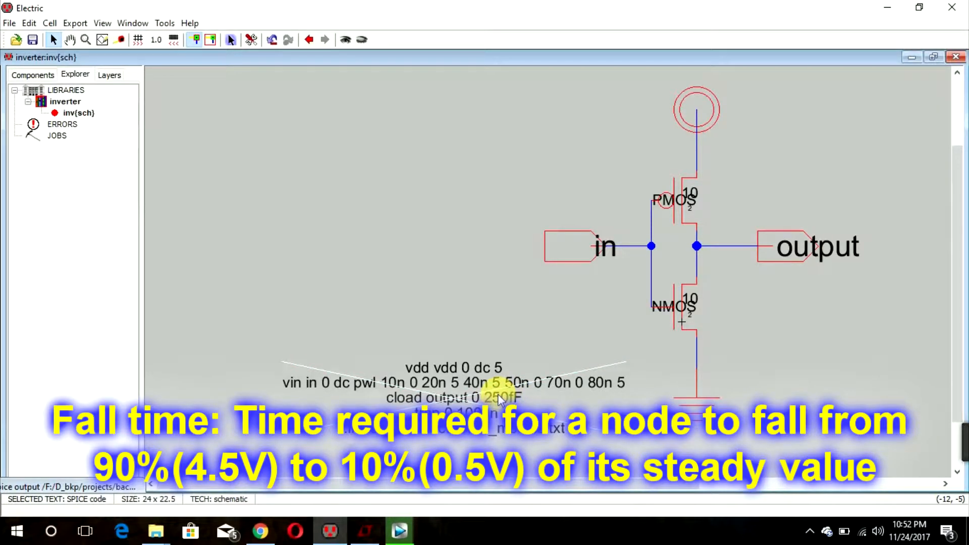
- Open the SPICE code block's Text Properties for editing with Ctrl+I
key(ctrl+i)
text(.)
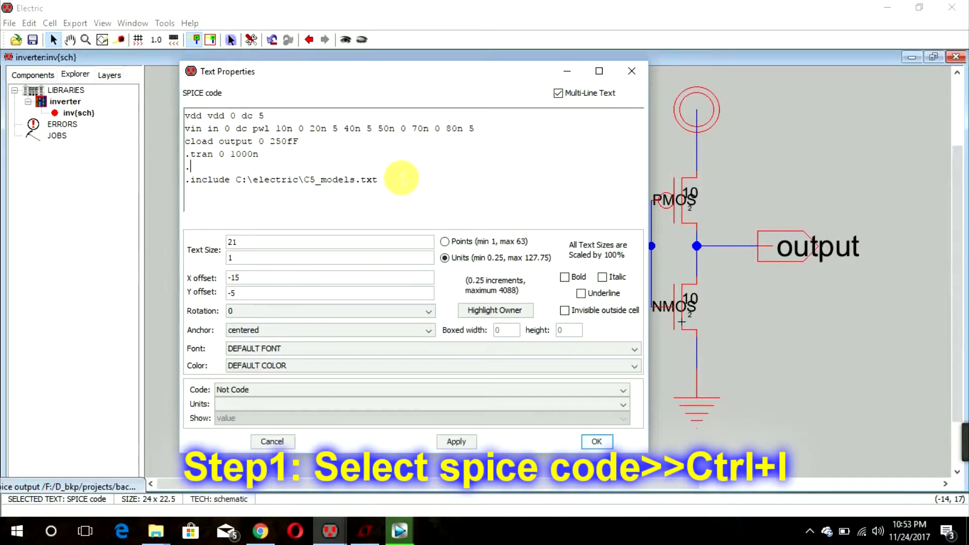
- Start a .measure tran tr line triggering on v(in)
text(measure)
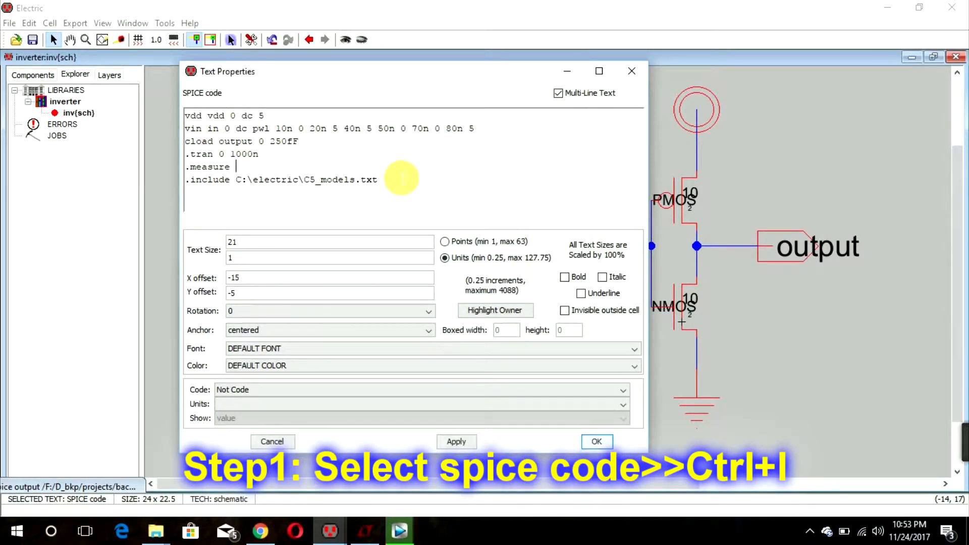
text(tran)
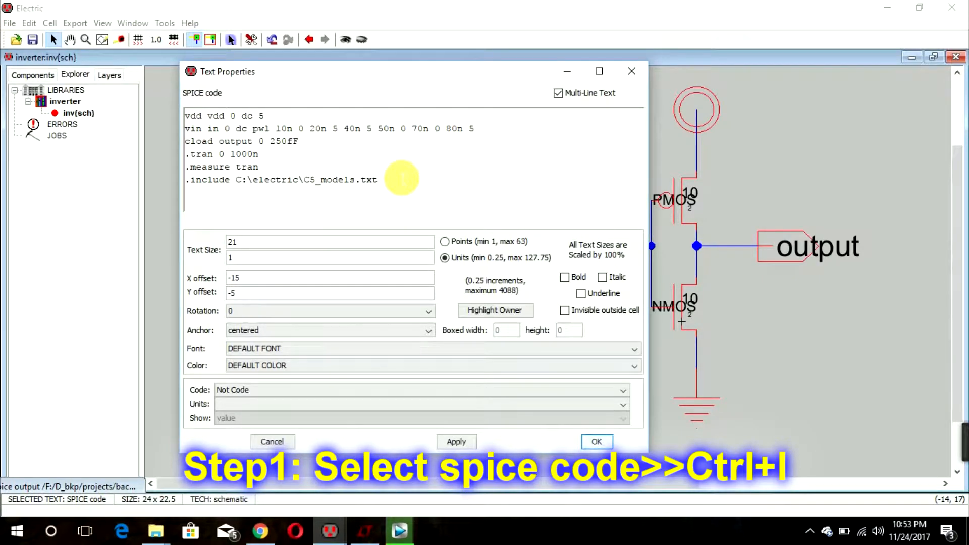
text(tr)
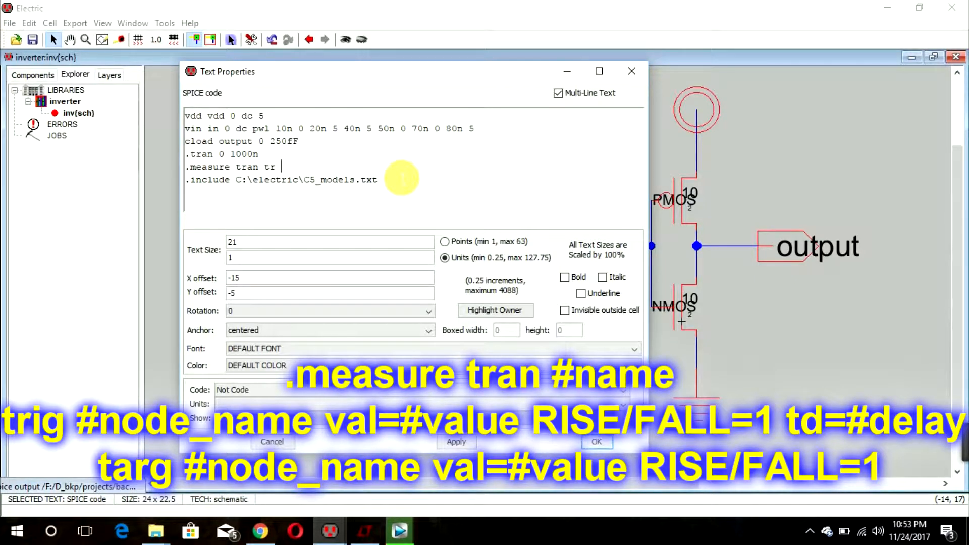
text(t)
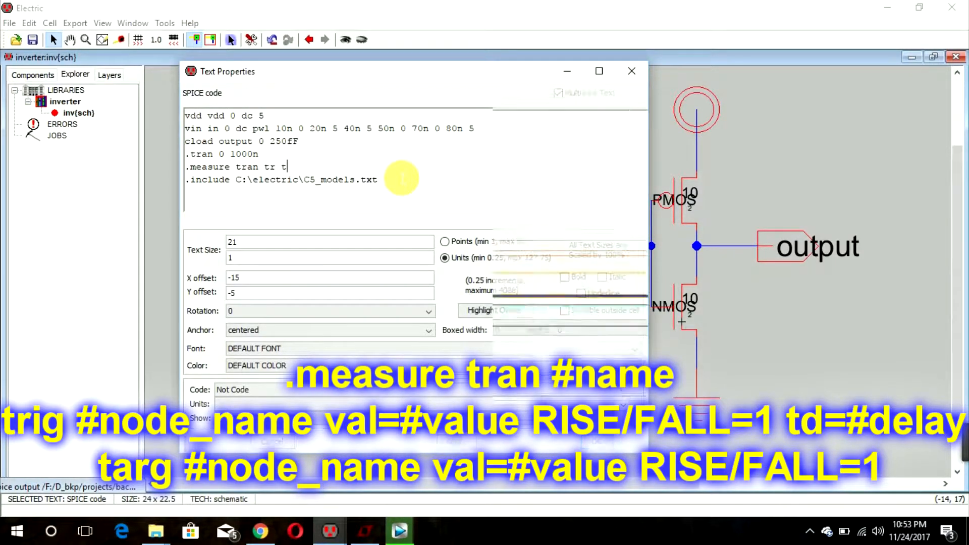
text(rig)
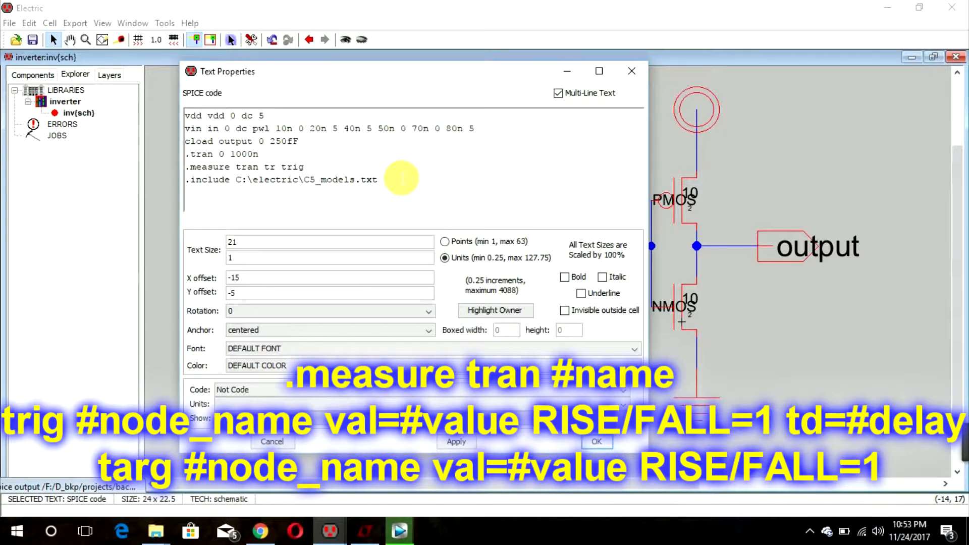
text(v()
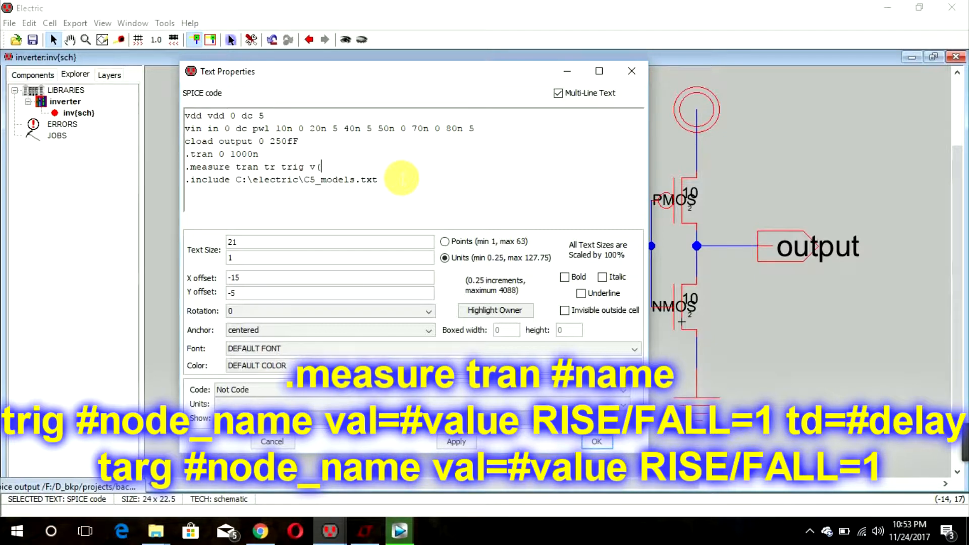
text(in)
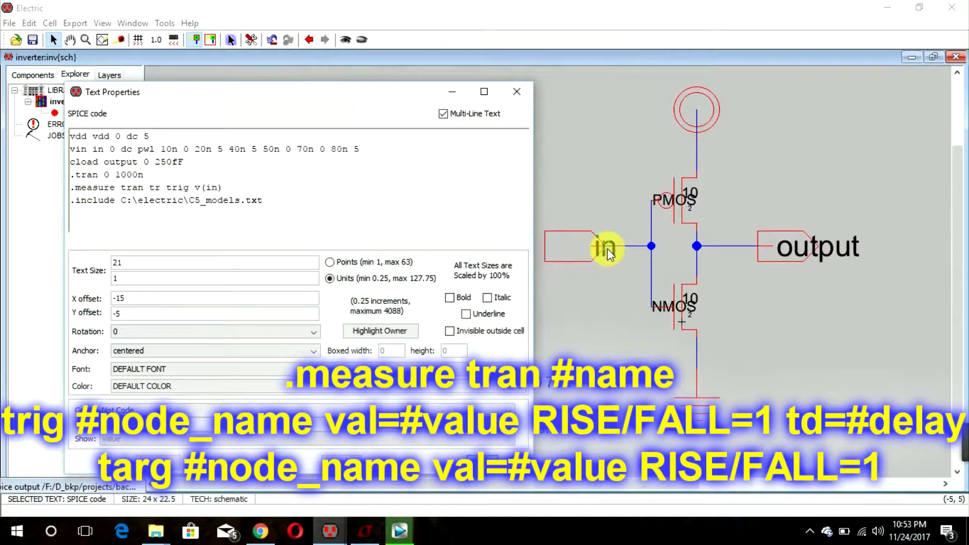
mouse_move(605, 256)
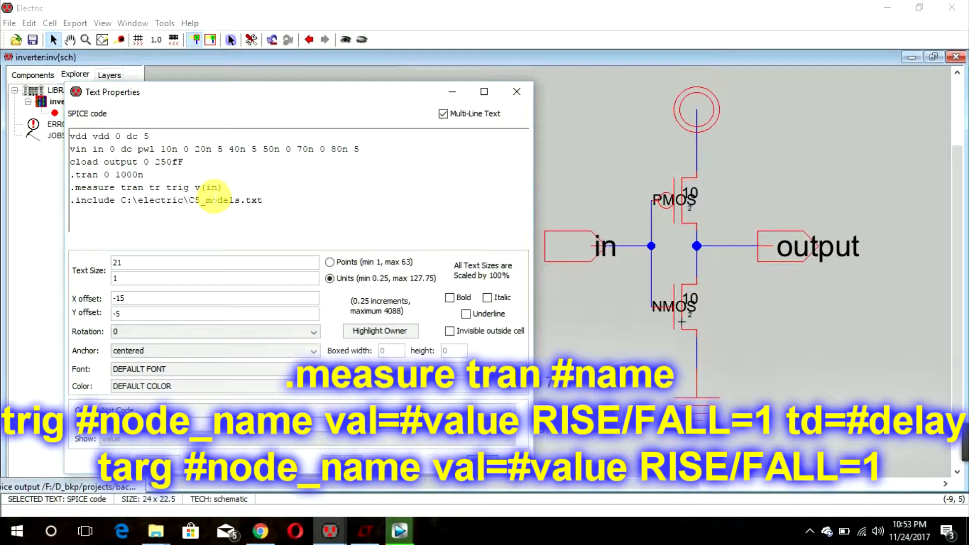
- Set the trigger condition to val=0.5 rise=1
double_click(213, 187)
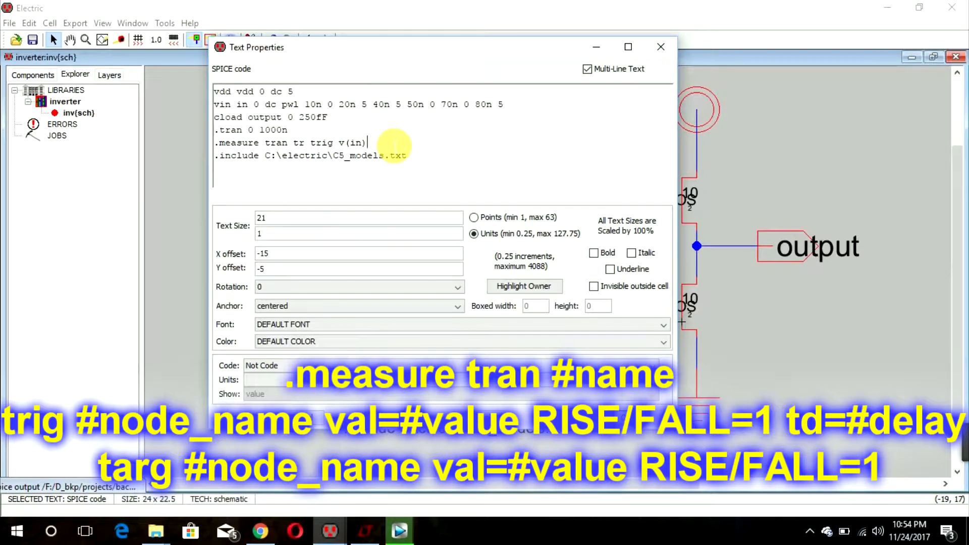
text(val=)
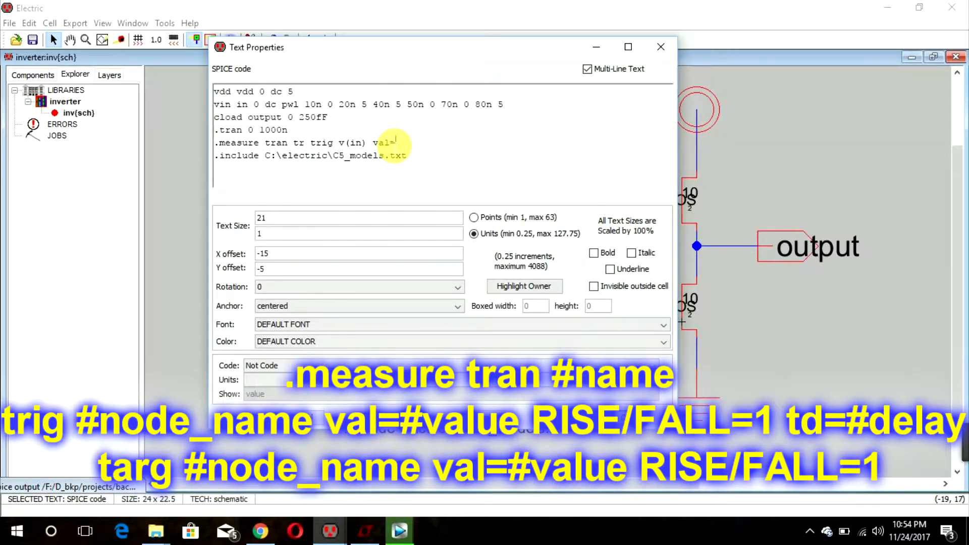
text(0.5)
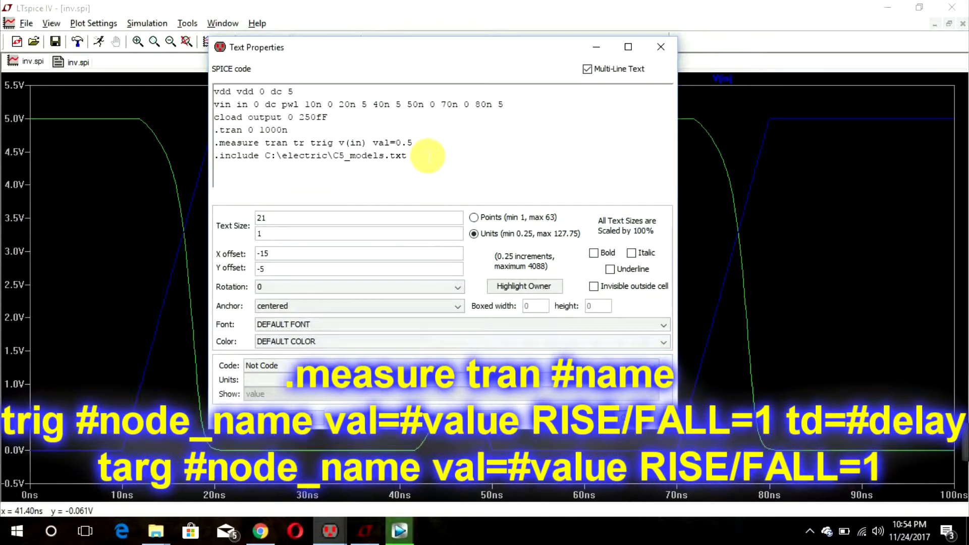
text(rise)
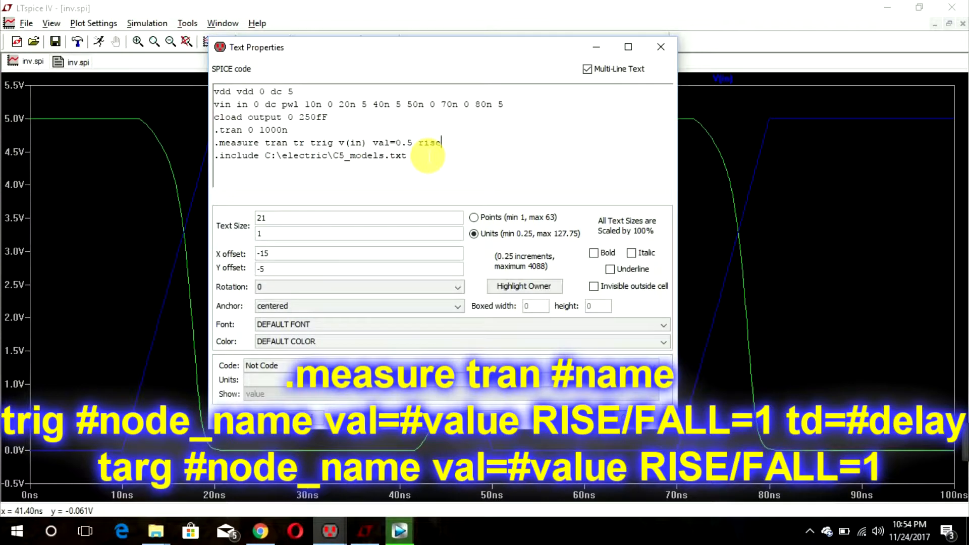
text(=)
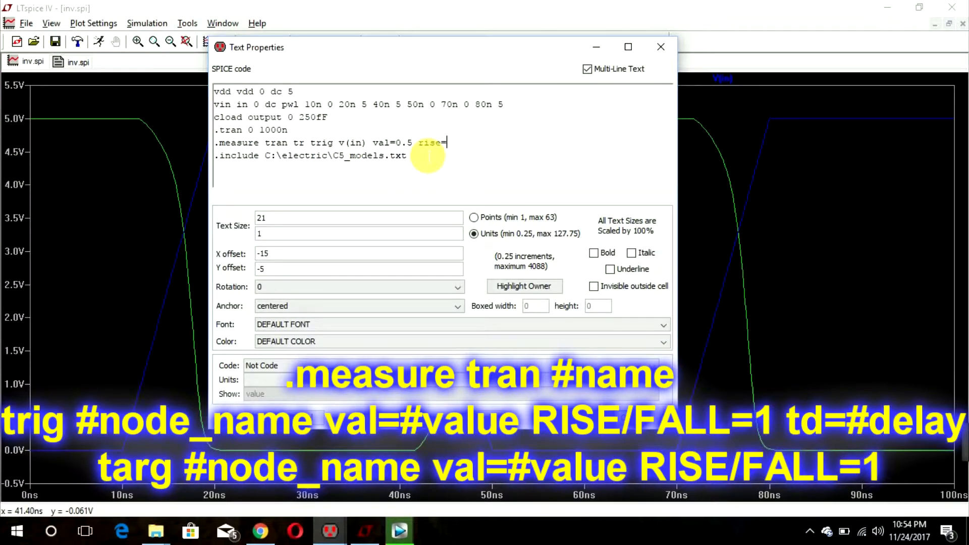
text(1)
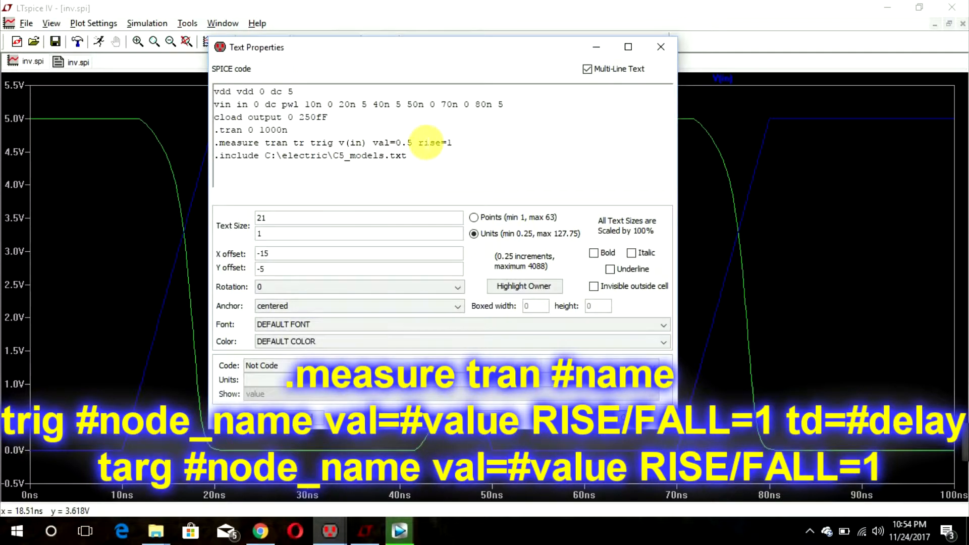
mouse_move(478, 151)
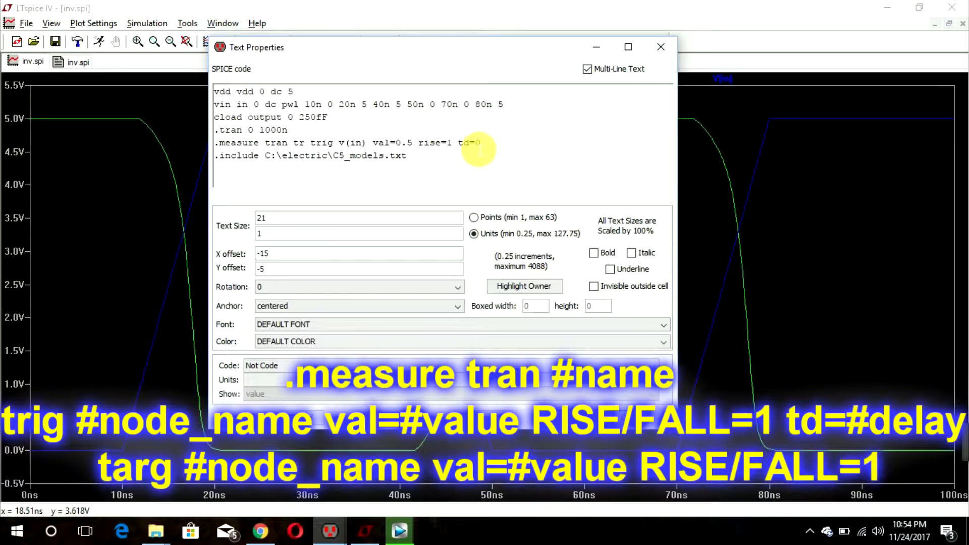
- Add the target condition targ v(in) val=4.5 rise=1
text(targ)
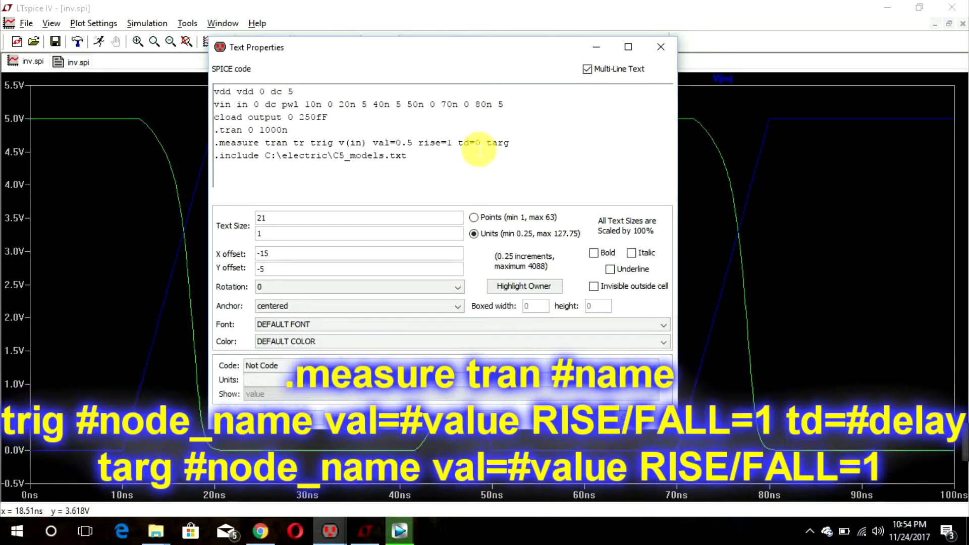
text(v()
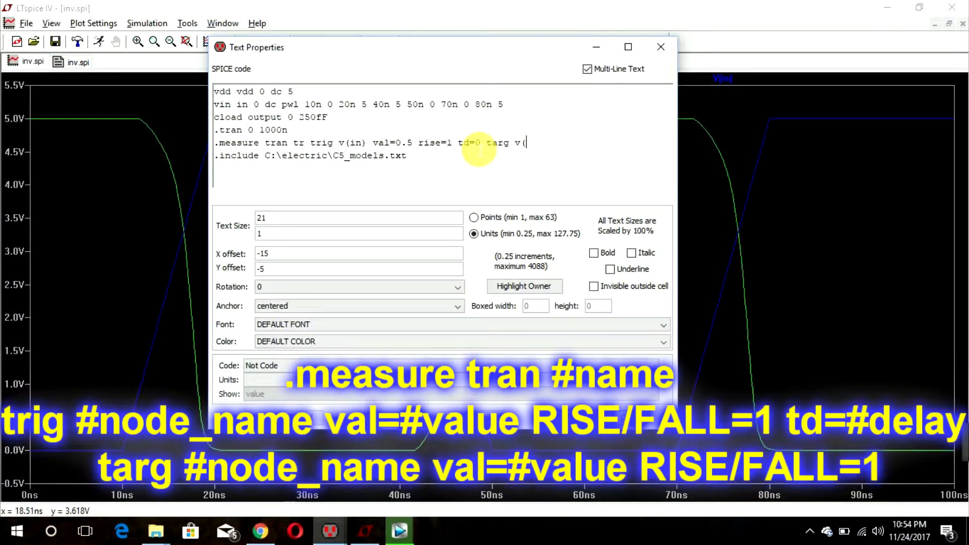
text(in))
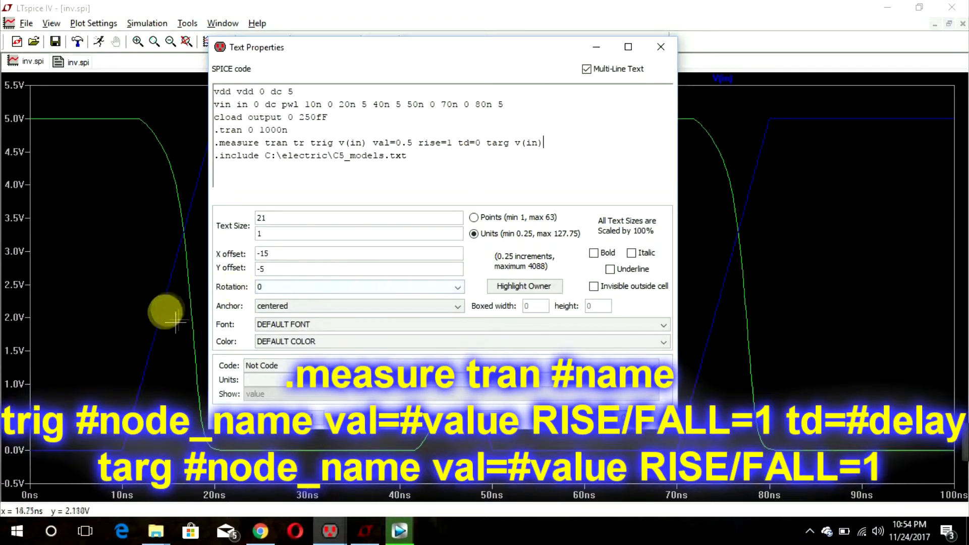
mouse_move(198, 176)
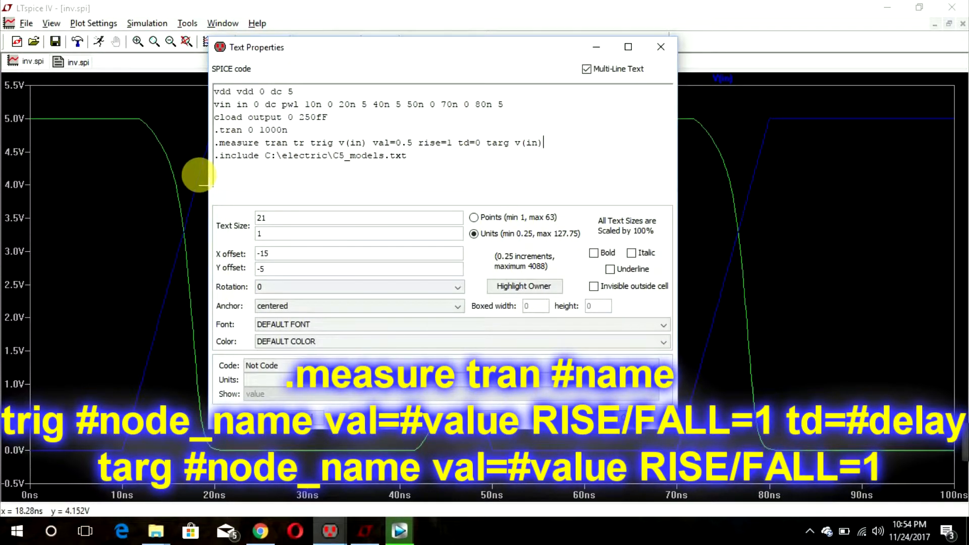
mouse_move(560, 200)
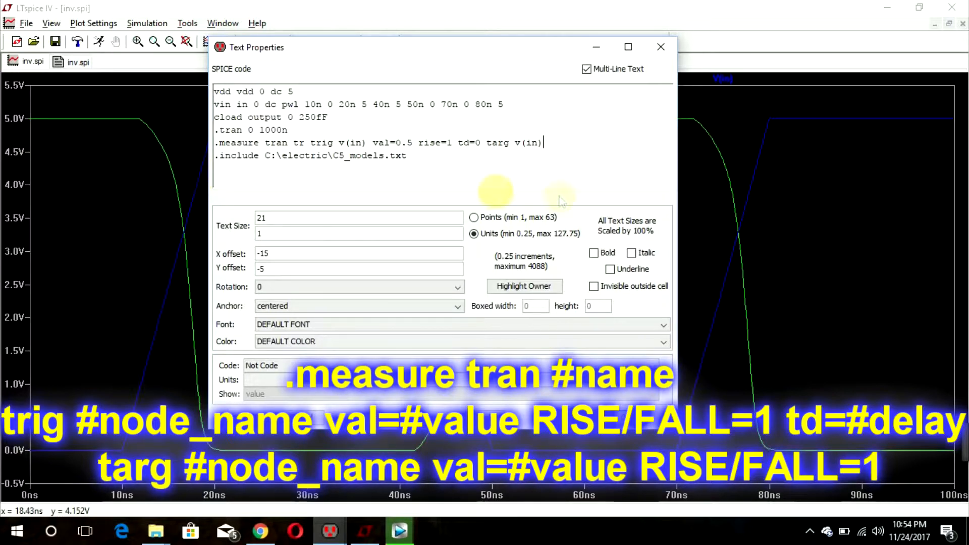
text(val=4.5)
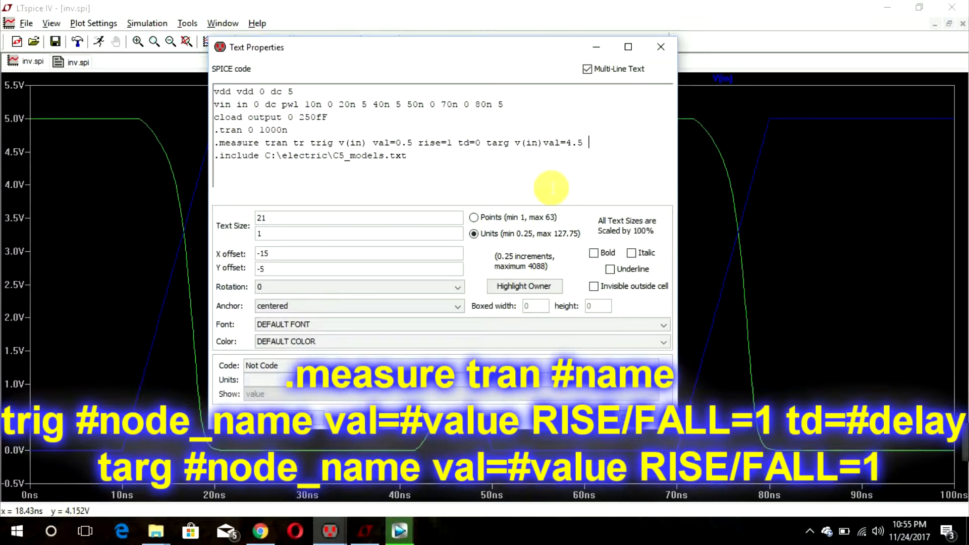
text(rise=1)
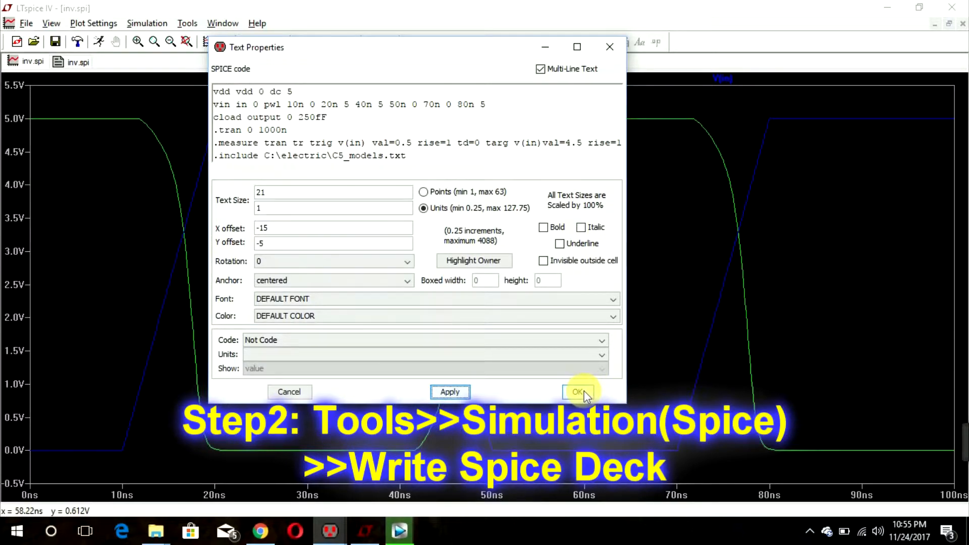
- Confirm the SPICE code and write the inverter's SPICE deck via Tools > Simulation (Spice)
click(577, 391)
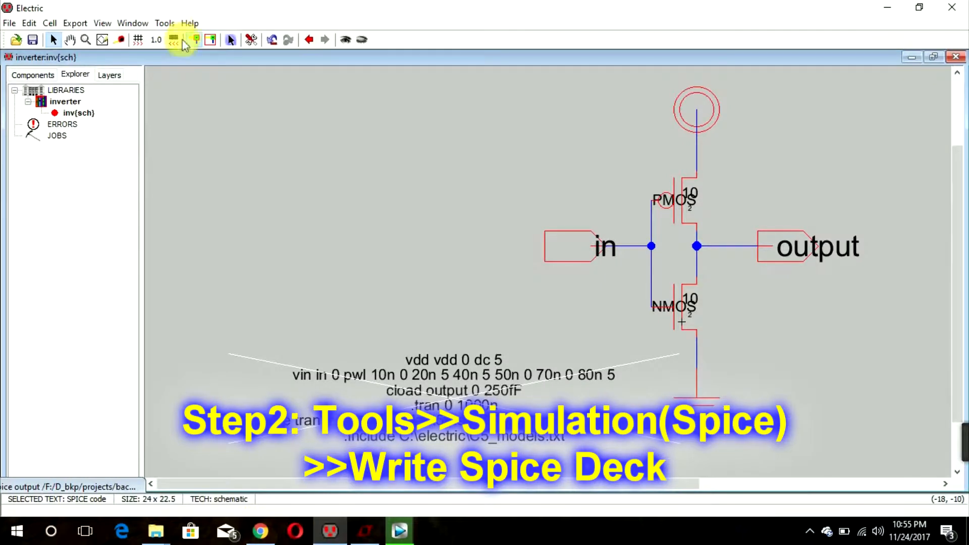
click(189, 23)
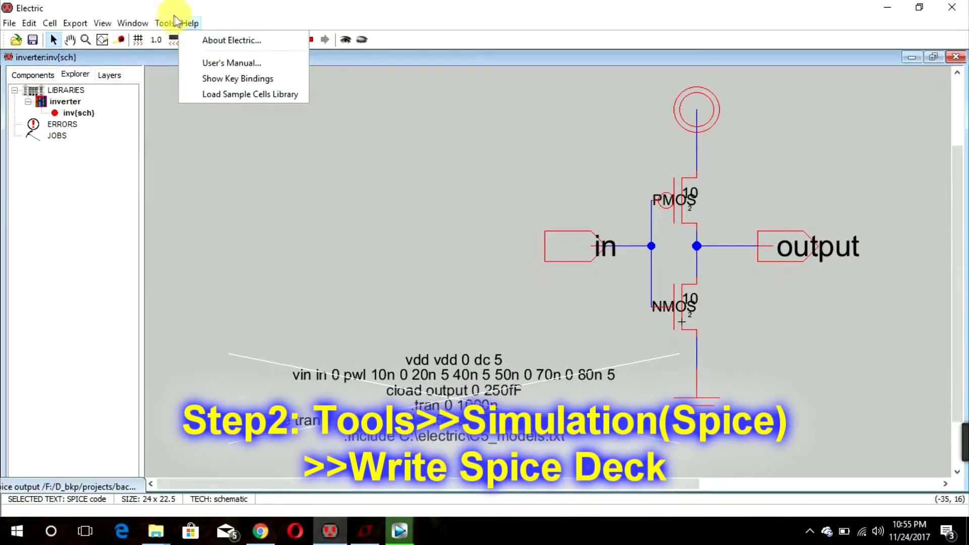
click(164, 23)
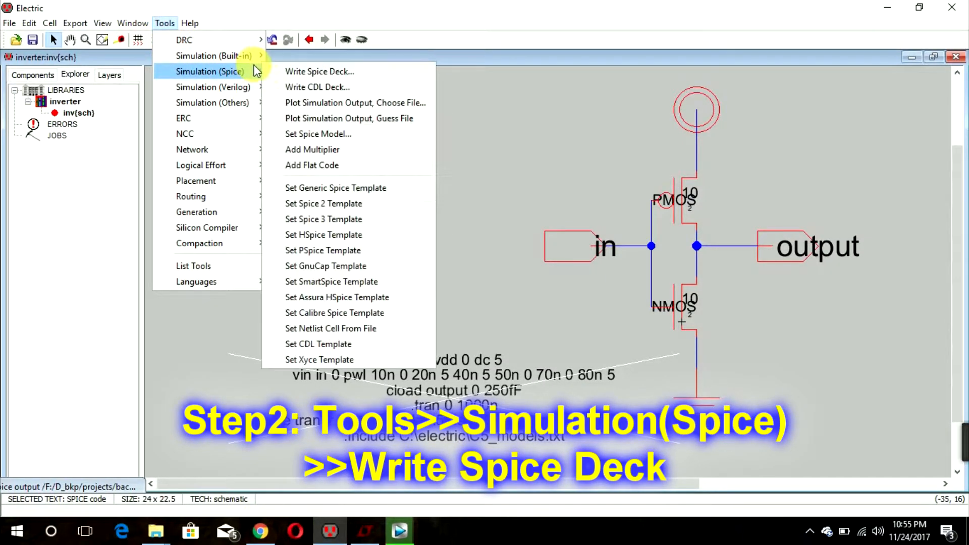
click(319, 71)
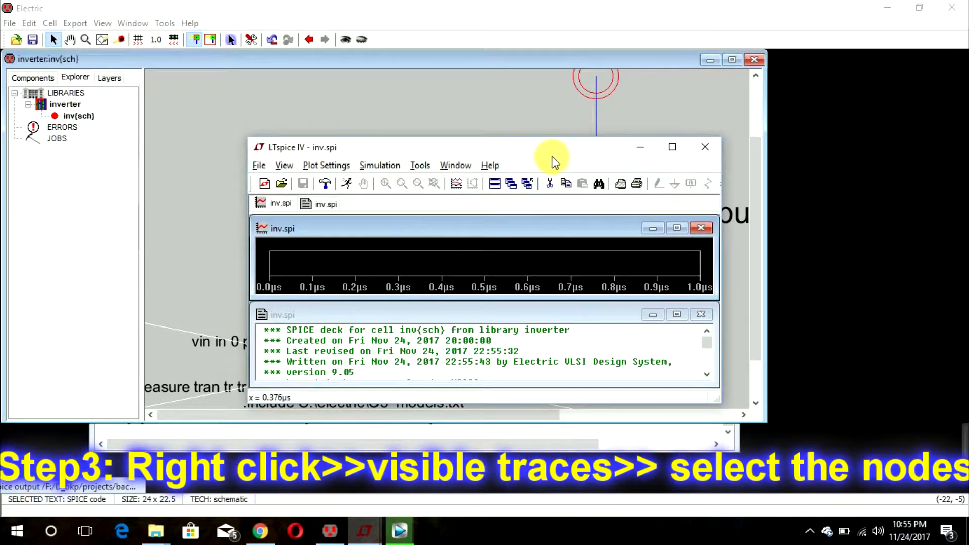
- Select V(in) and V(output) in Visible Traces and maximize the plot pane
click(672, 148)
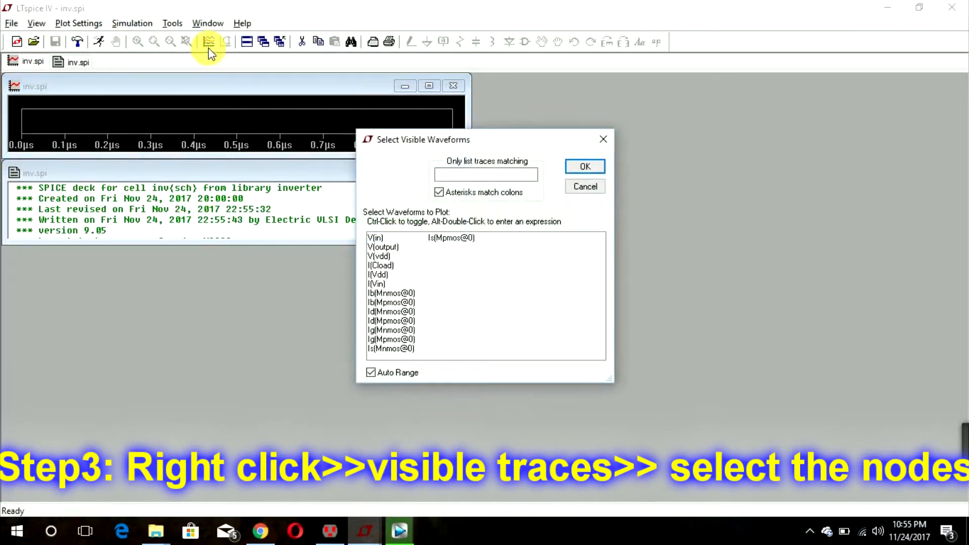
click(375, 237)
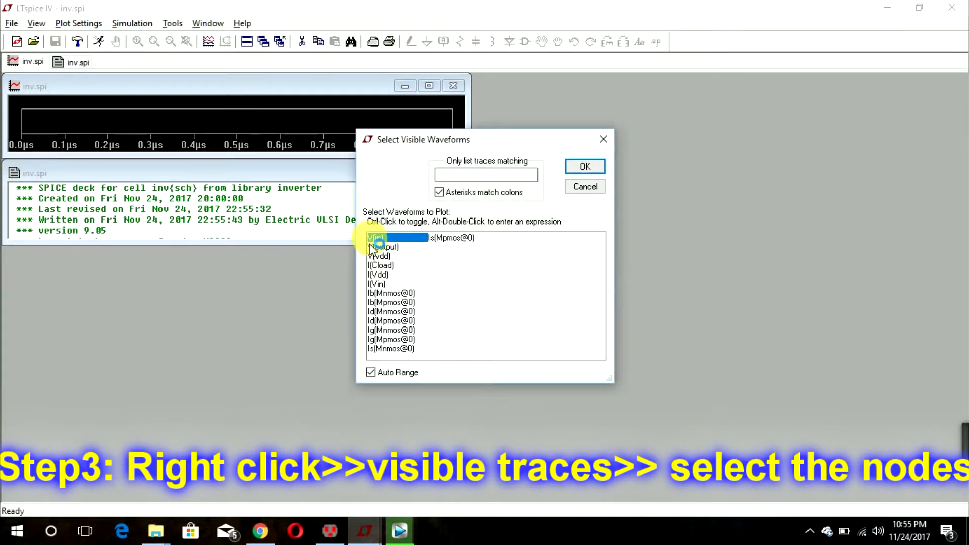
click(584, 166)
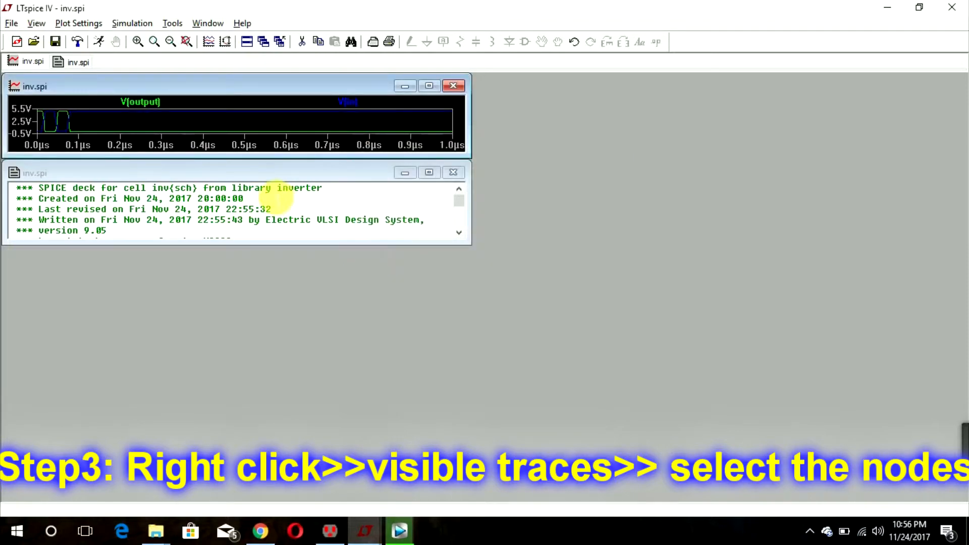
click(429, 86)
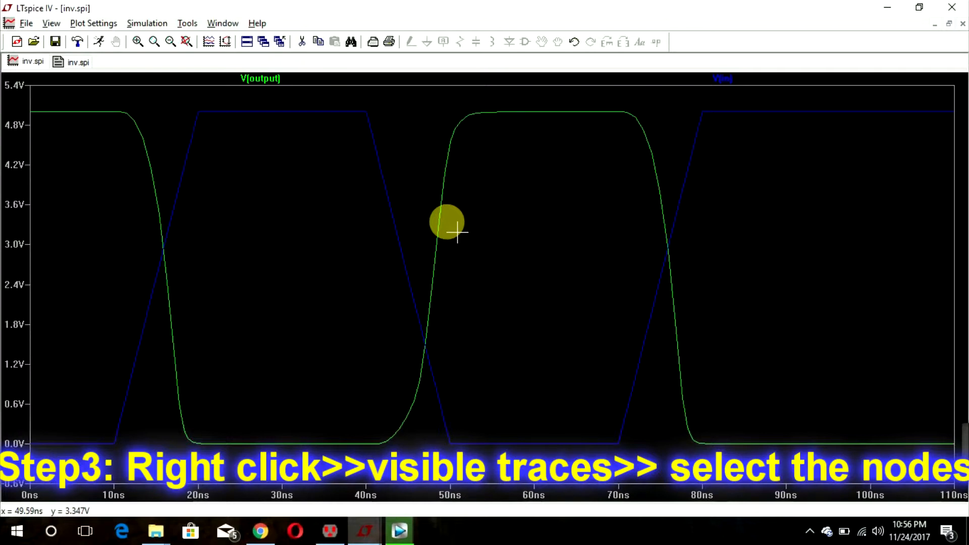
mouse_move(108, 108)
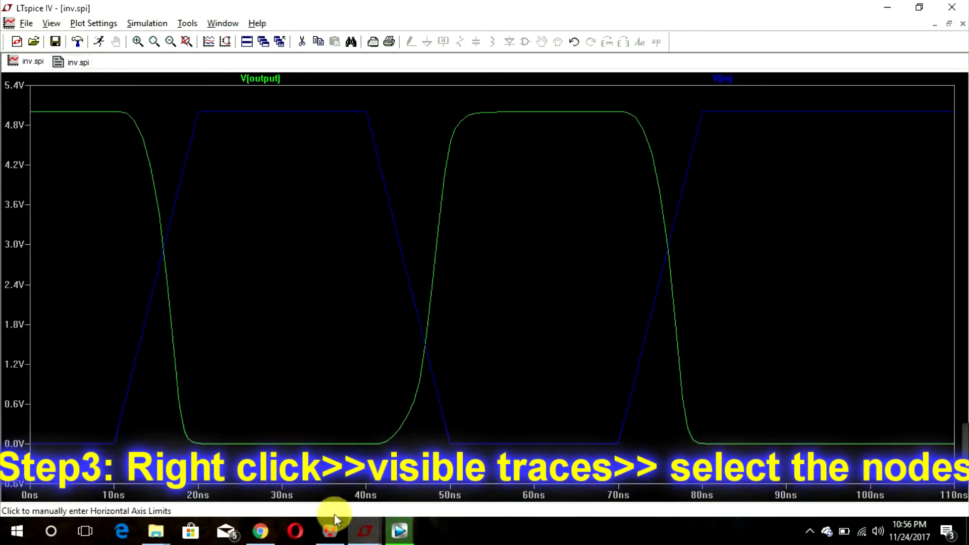
- Open the SPICE Error Log from the View menu to read tr=8e-009
click(329, 530)
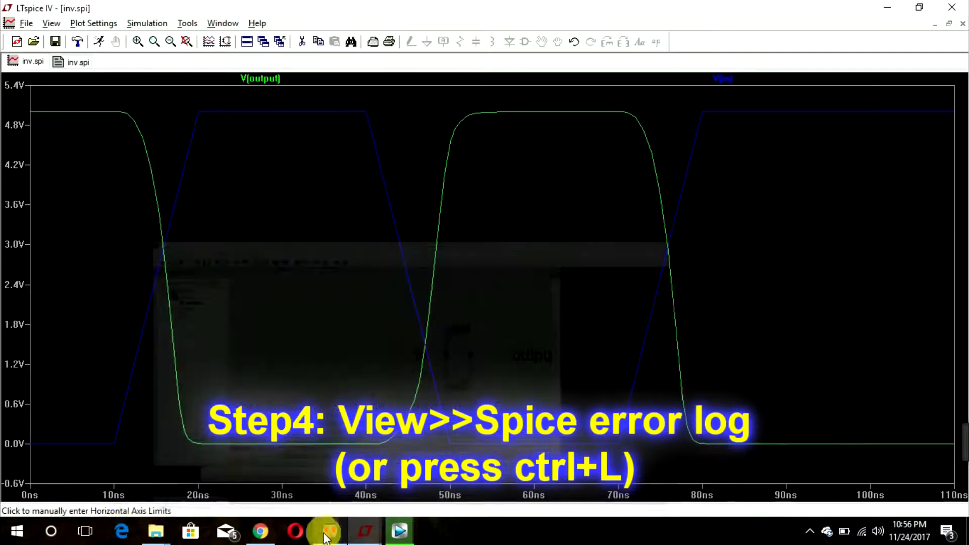
click(52, 23)
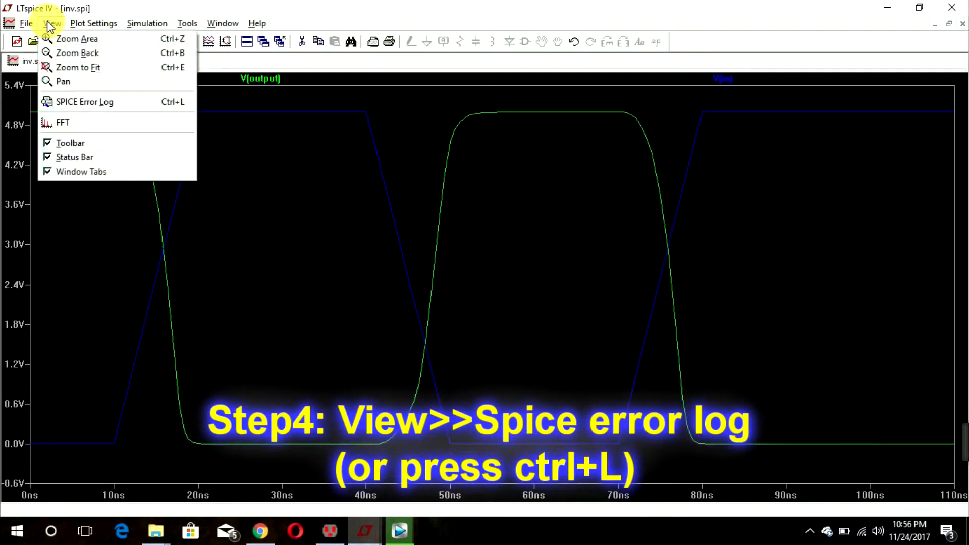
mouse_move(84, 102)
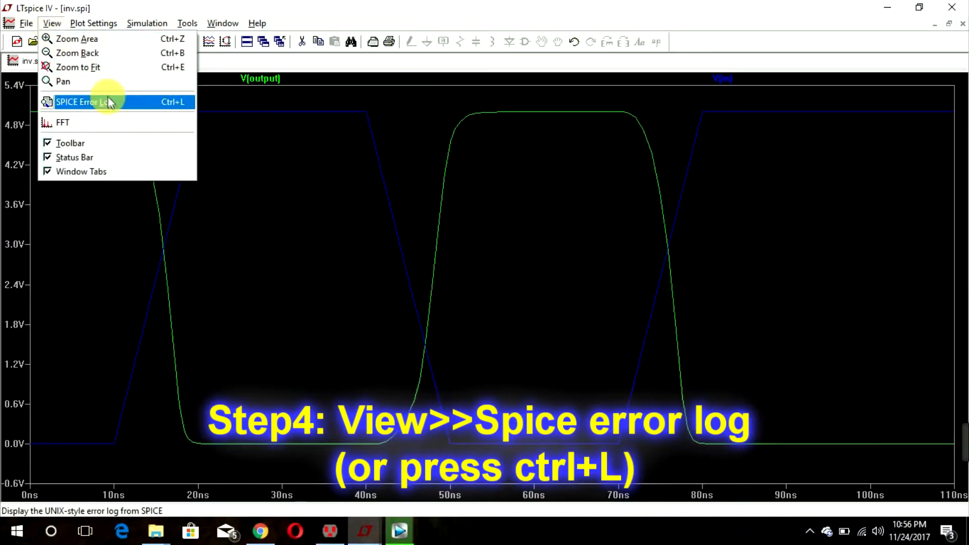
click(81, 102)
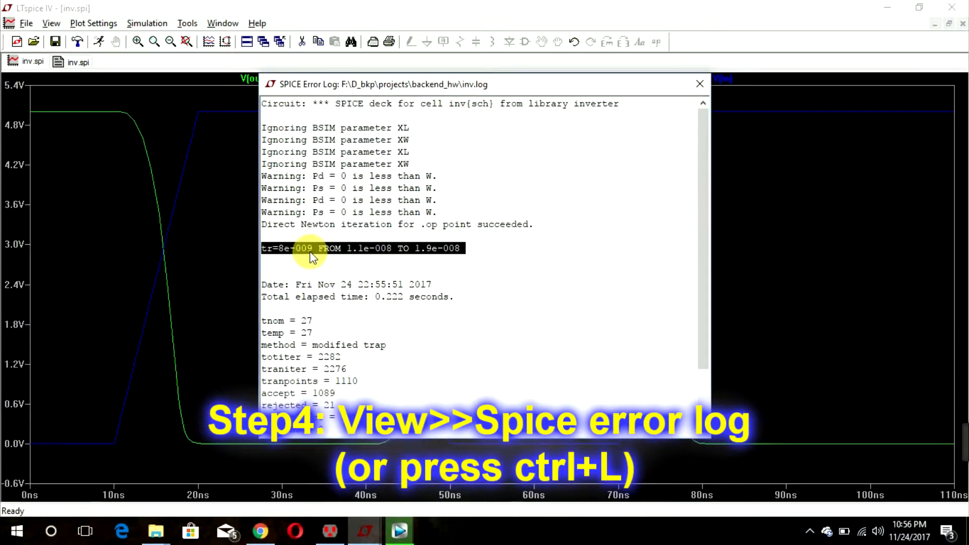
mouse_move(275, 251)
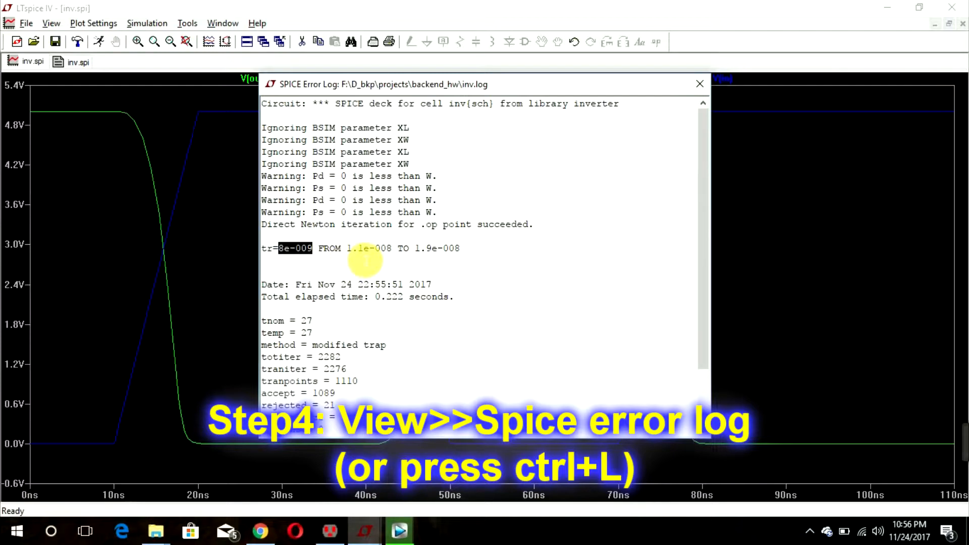
mouse_move(700, 84)
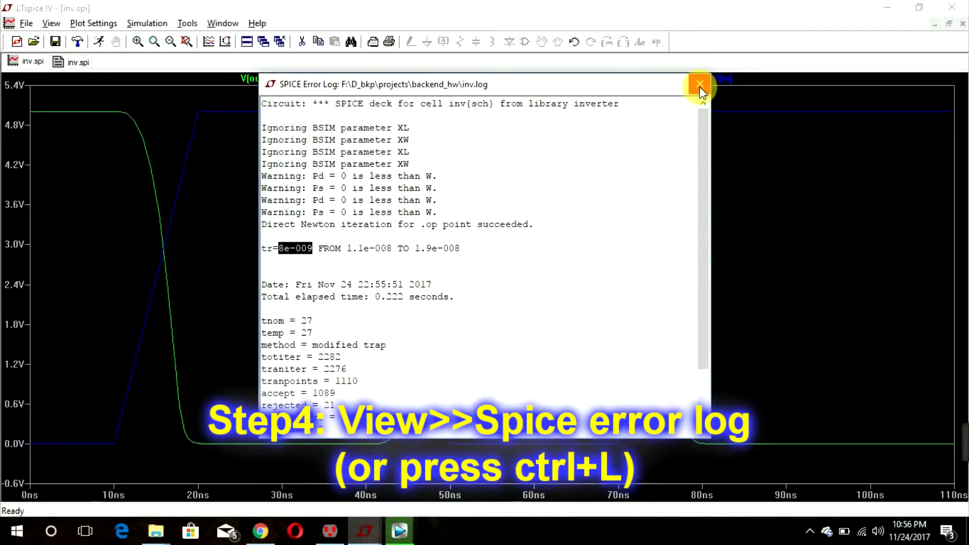
- Close the error log and waveform window and reopen the SPICE code text
click(699, 84)
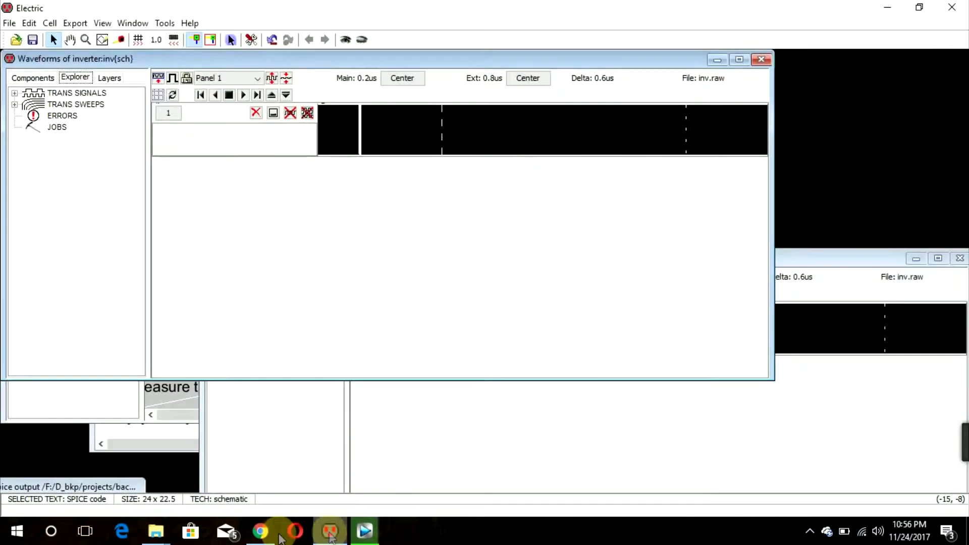
click(754, 59)
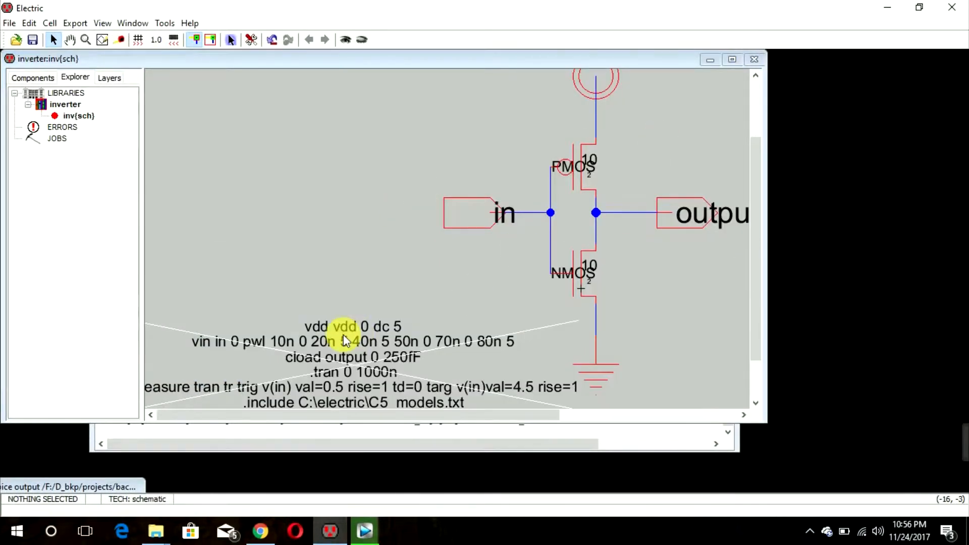
mouse_move(535, 67)
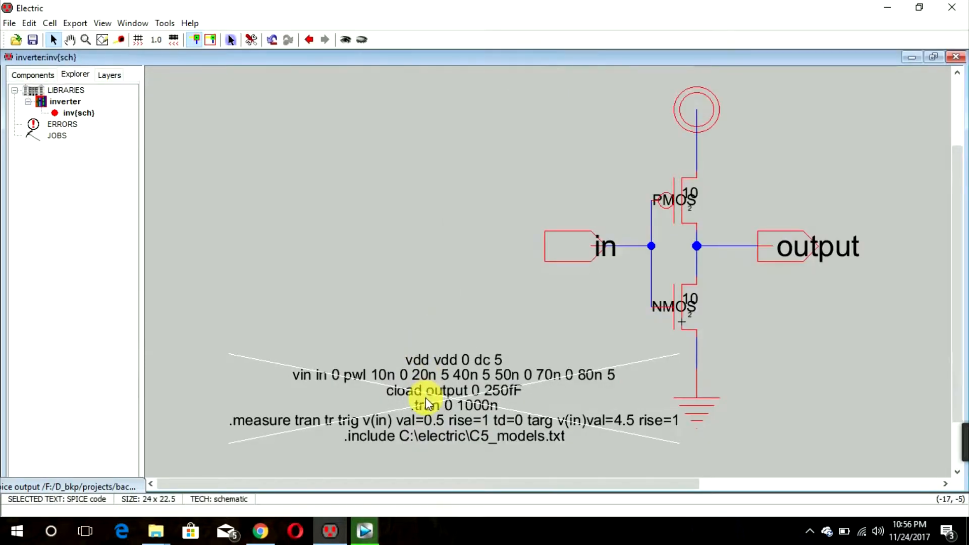
double_click(427, 402)
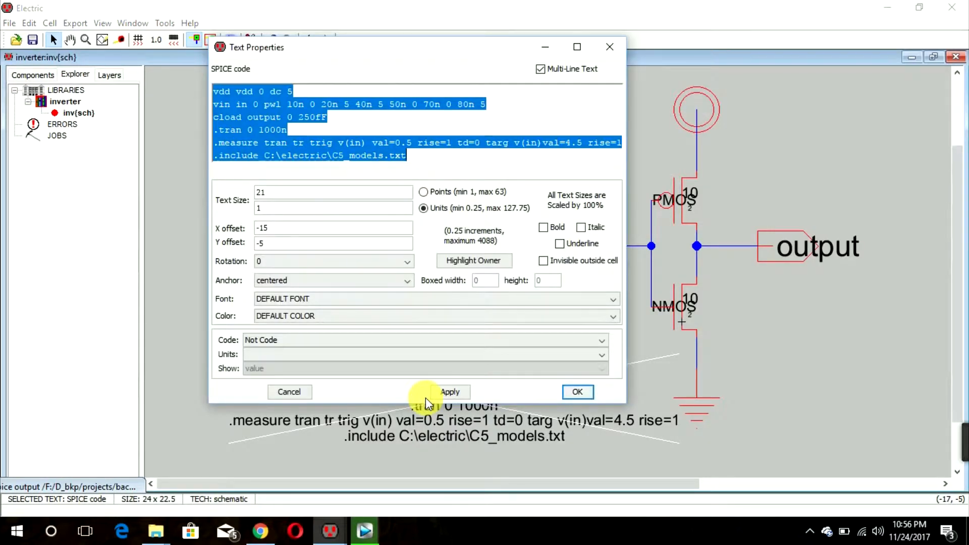
mouse_move(324, 143)
text(output)
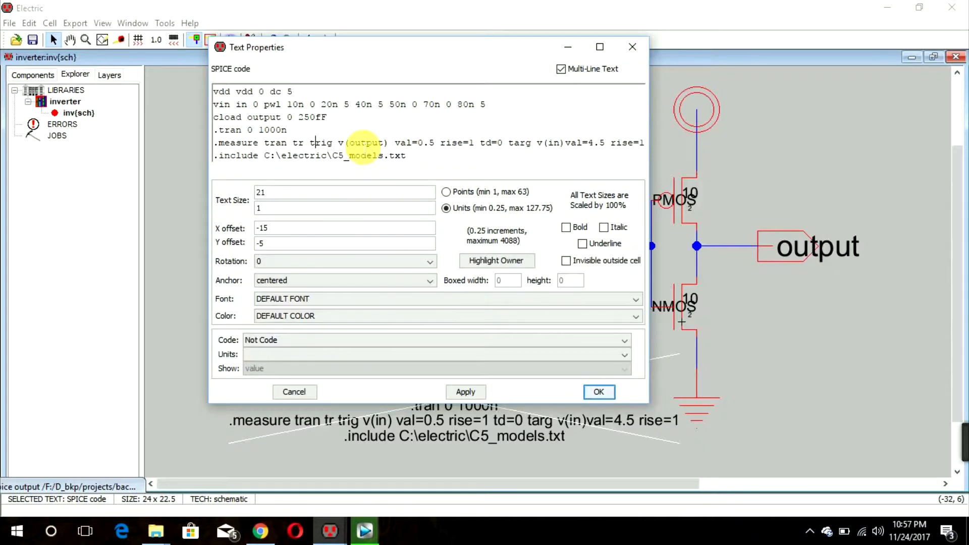
- Change the measure line to tf with fall=1 conditions on v(output) and apply it
text(f)
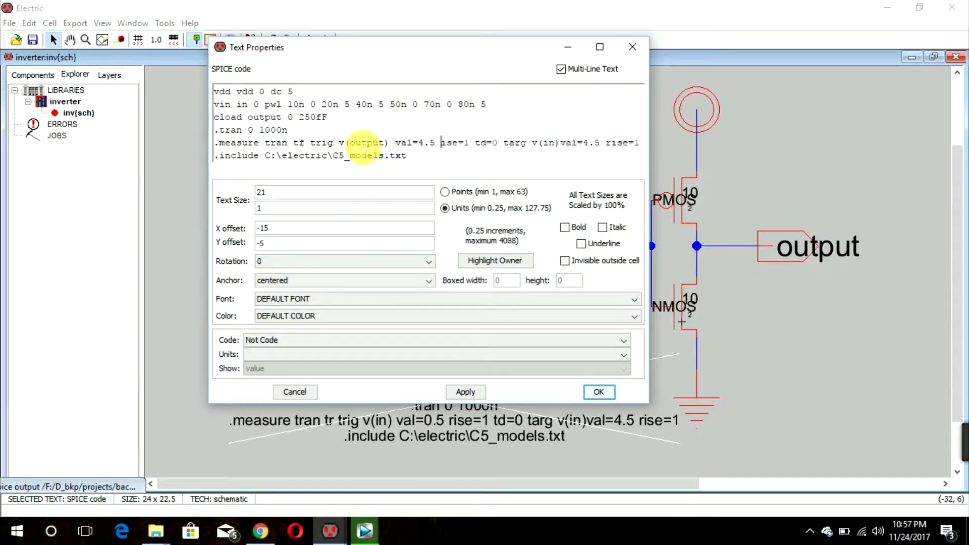
text(fall)
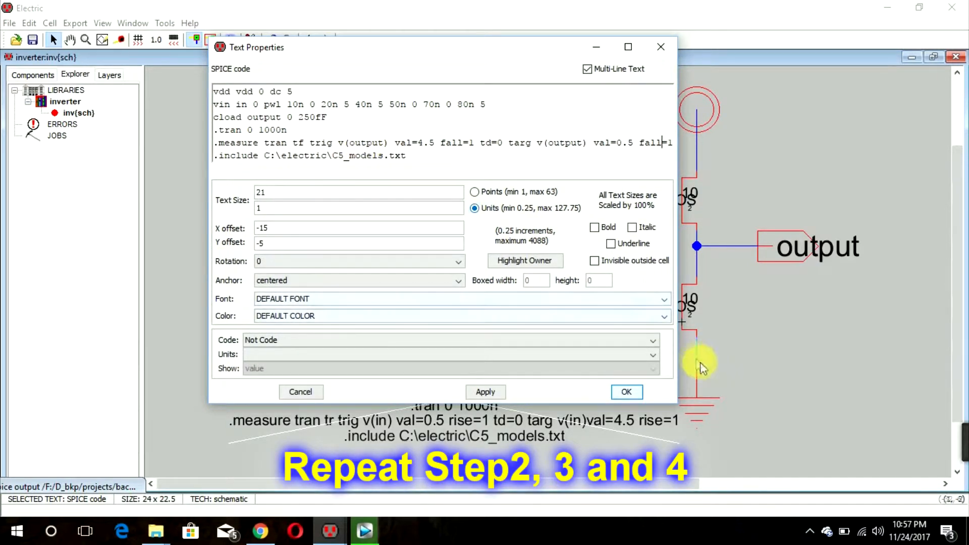
click(626, 392)
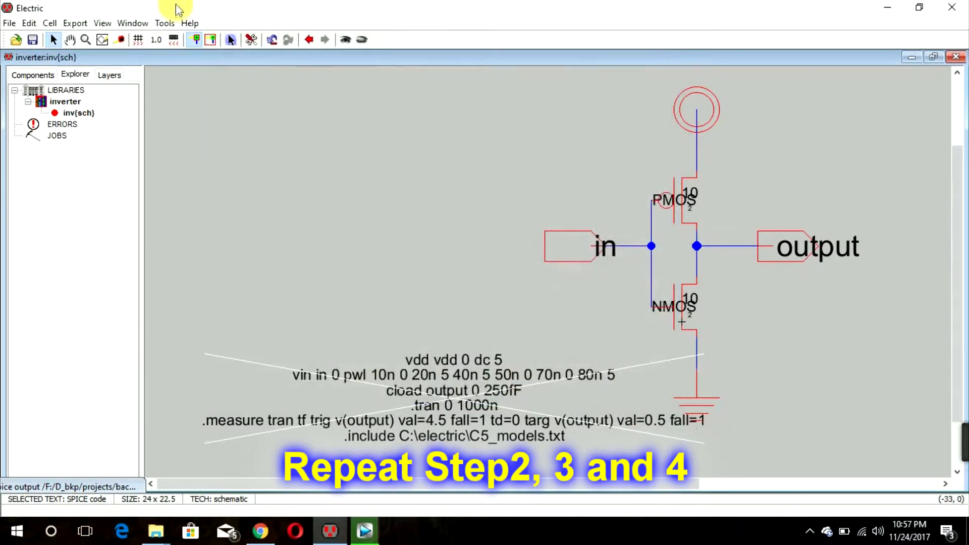
- Review the regenerated inv.spi netlist in LTspice IV, then close the simulator
click(165, 23)
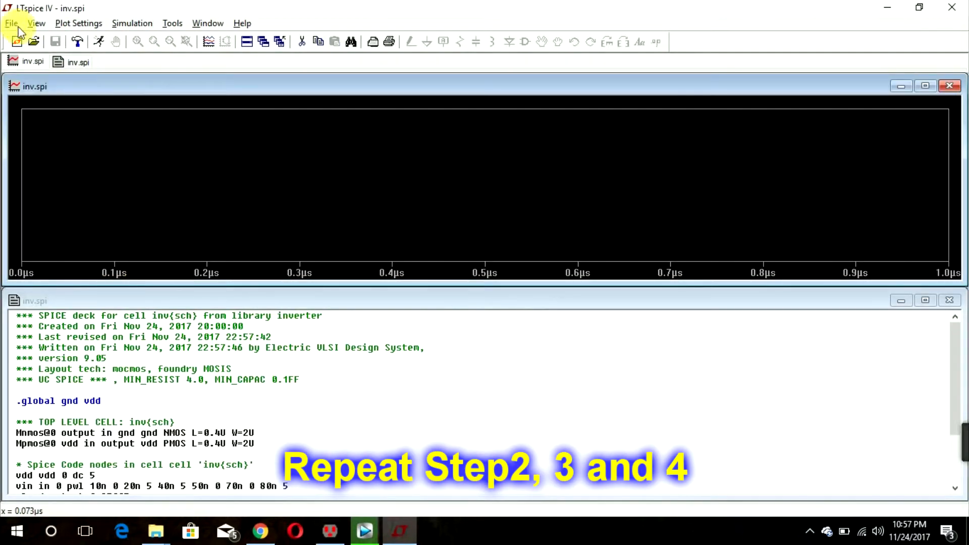
click(76, 41)
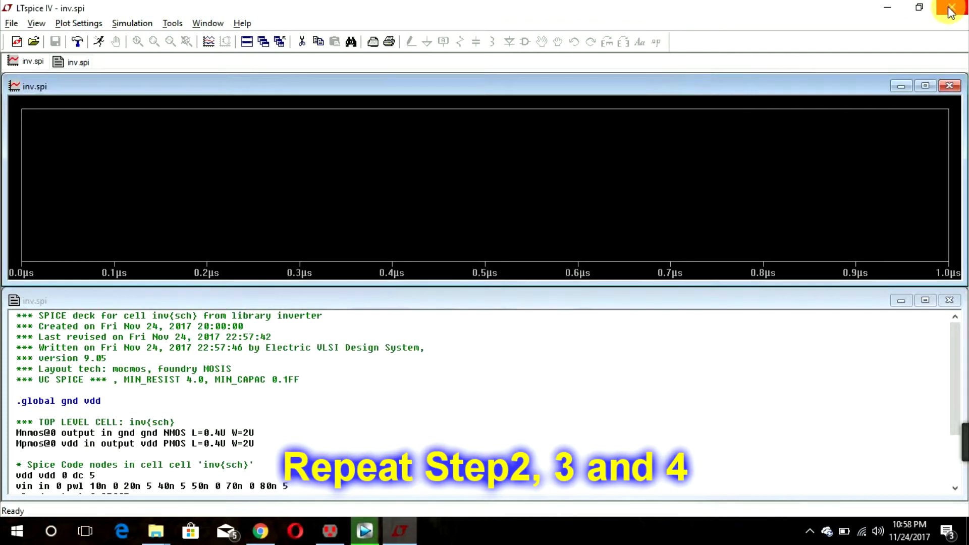
click(950, 8)
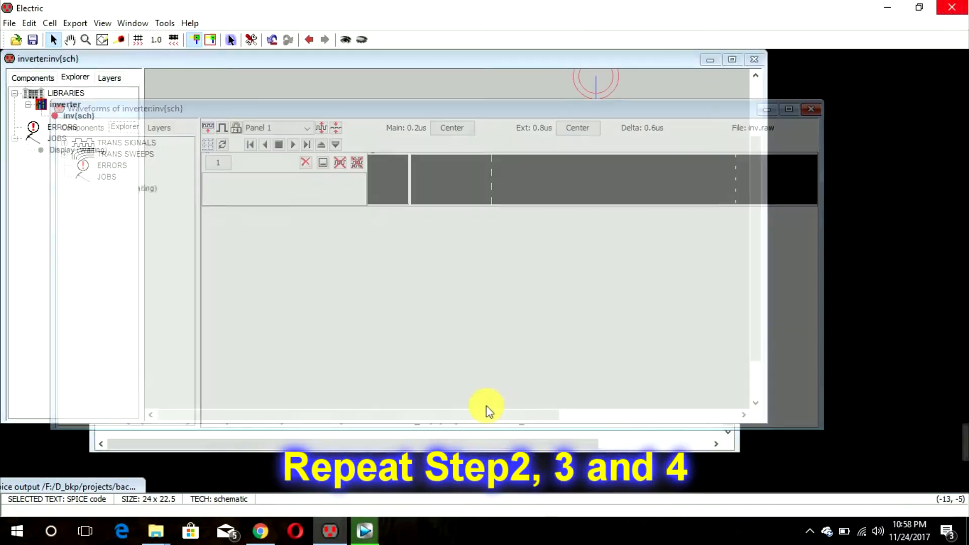
- Edit the SPICE code so the trigger node is v(output) and add the tf fall-time line
click(811, 109)
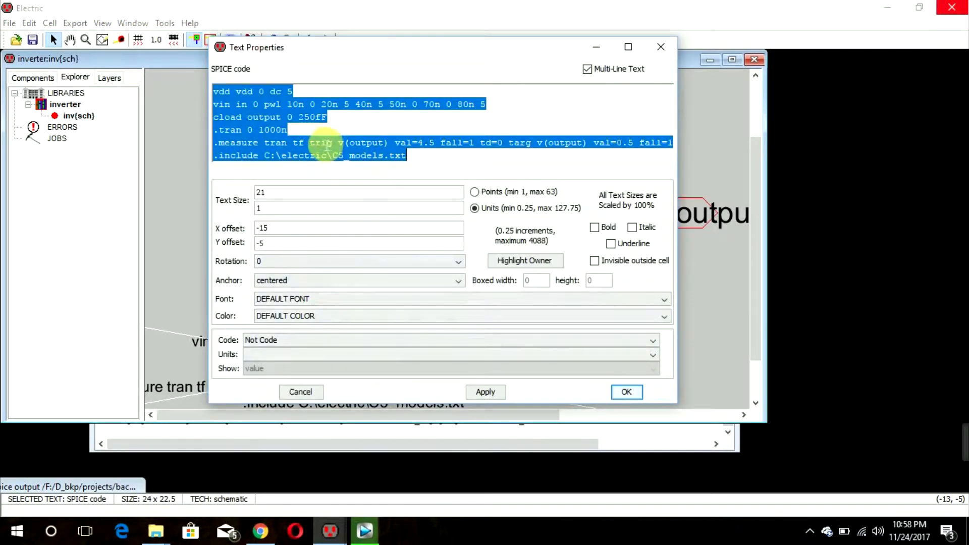
click(312, 143)
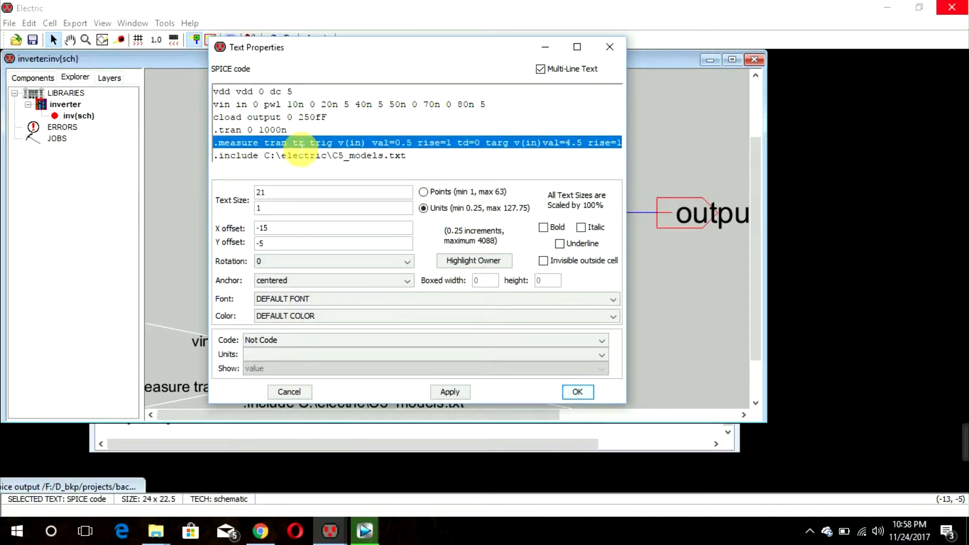
mouse_move(299, 142)
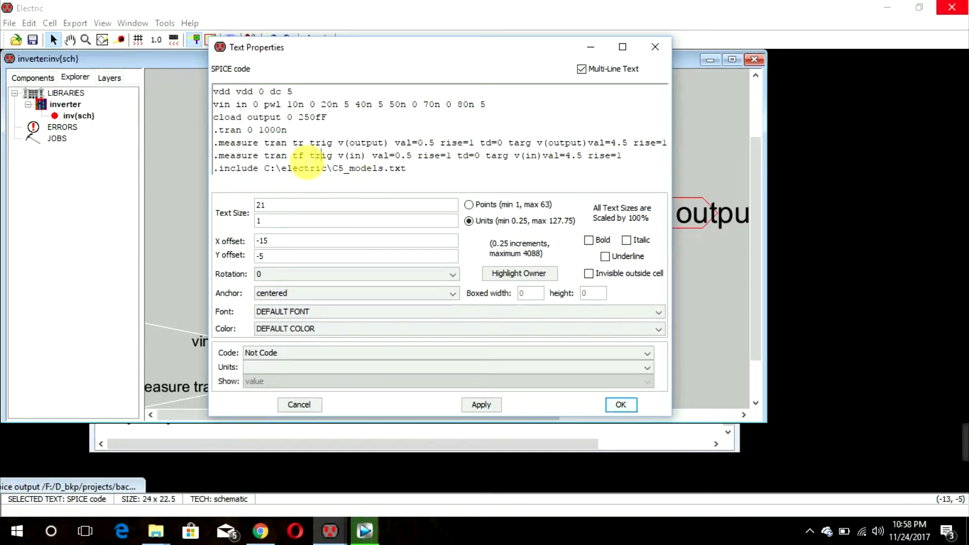
key(Backspace)
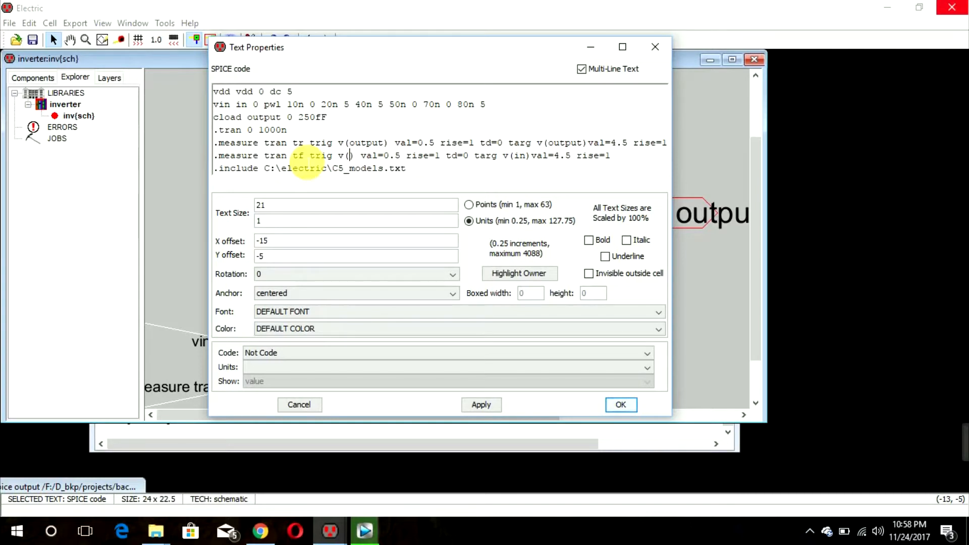
text(output)
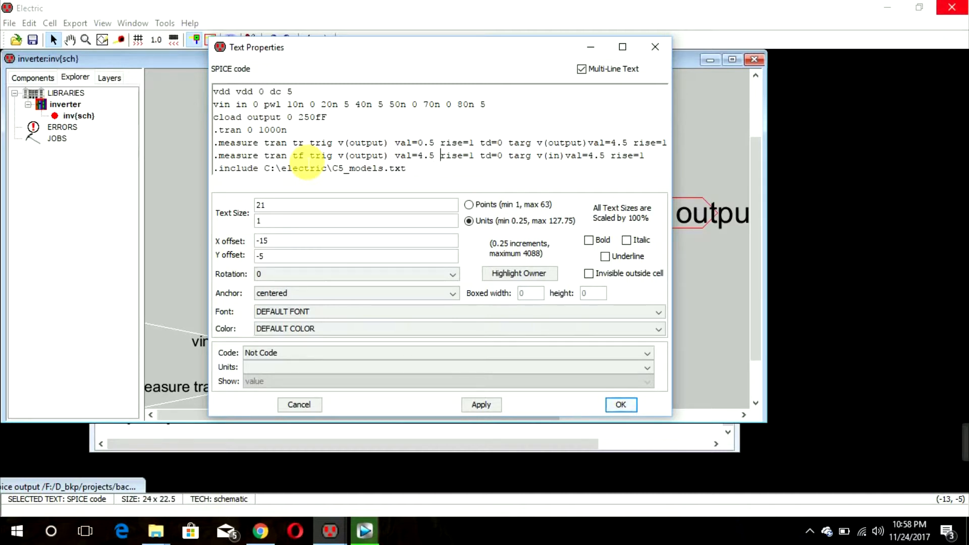
text(fall)
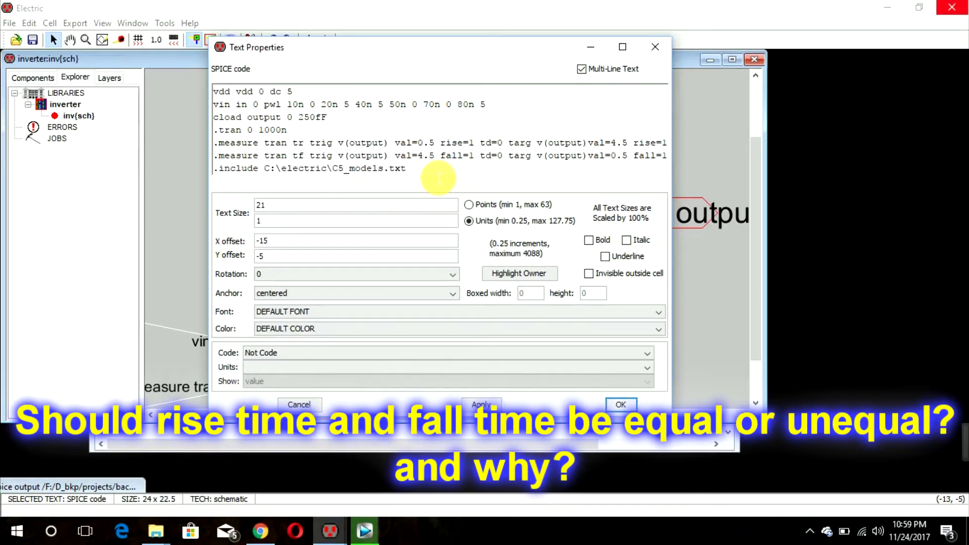
mouse_move(459, 180)
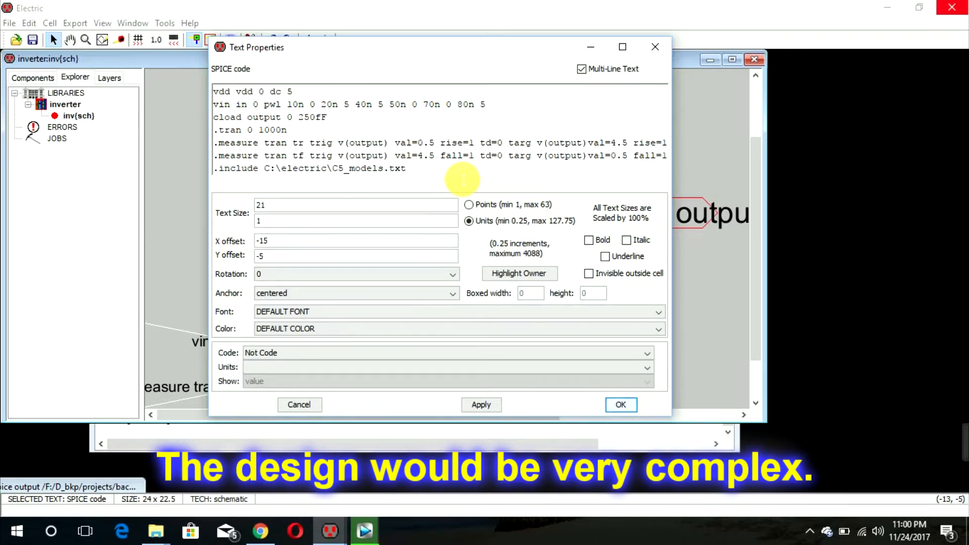
mouse_move(617, 390)
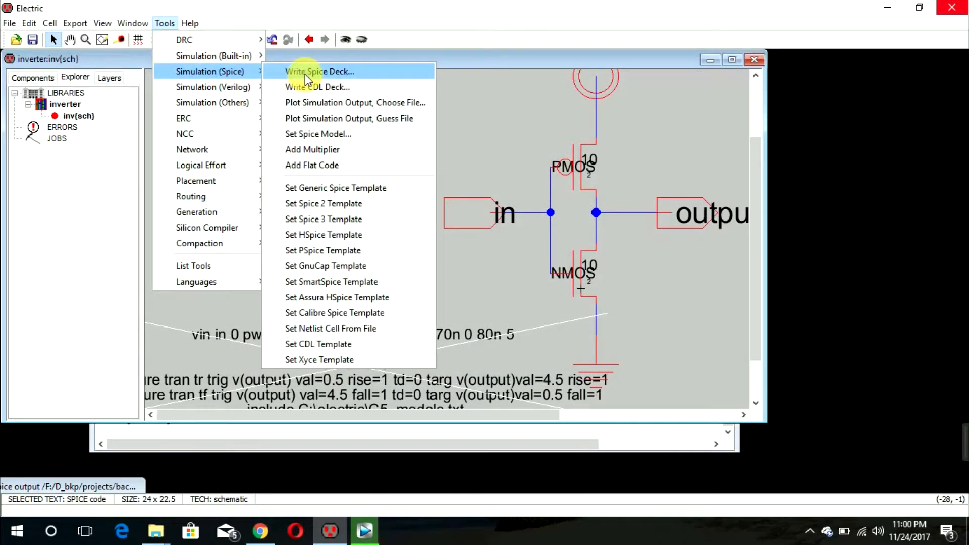
- Write the SPICE deck, read tr 4.7304e-009 and tf 4.26141e-009, then close LTspice
click(320, 71)
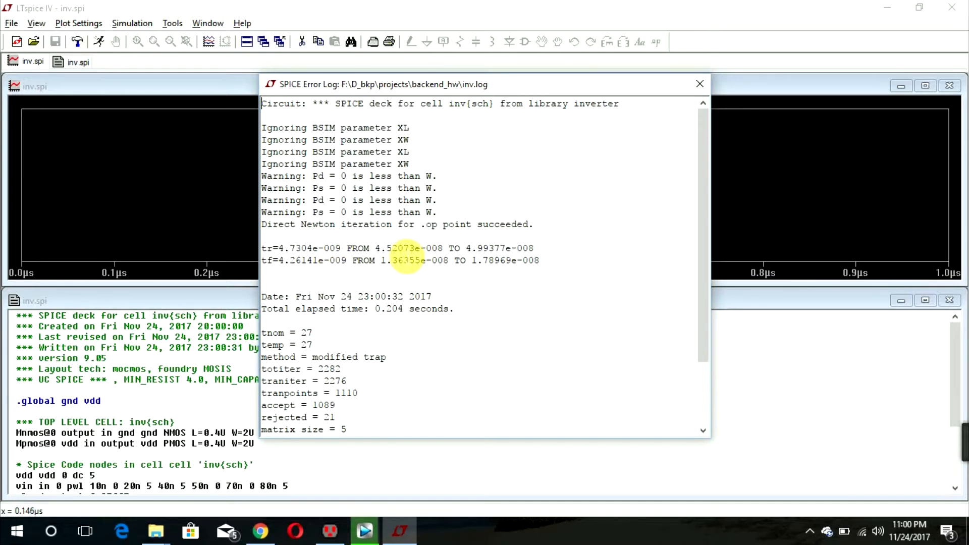
mouse_move(670, 119)
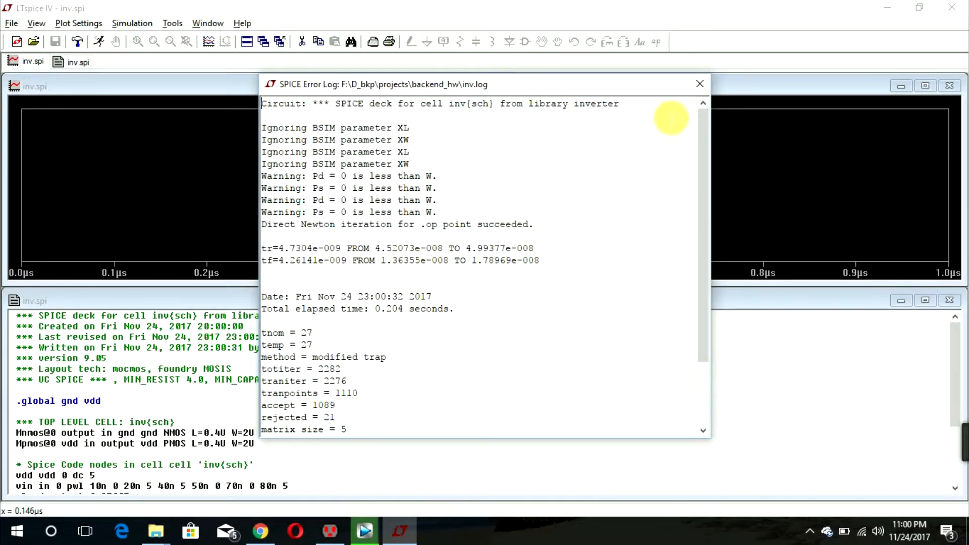
click(700, 84)
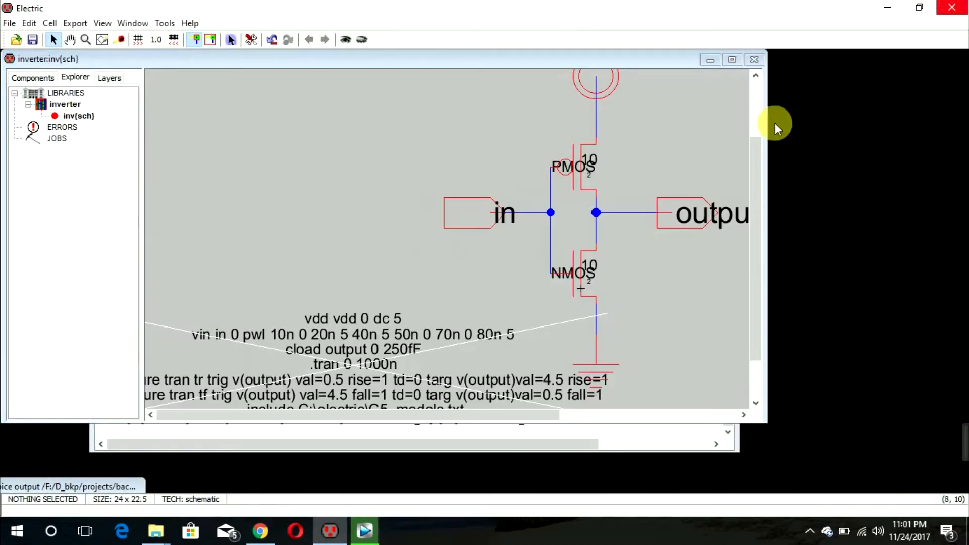
- Set the PMOS transistor's Width to 20 in Transistor Properties, leaving the NMOS at 10
click(732, 60)
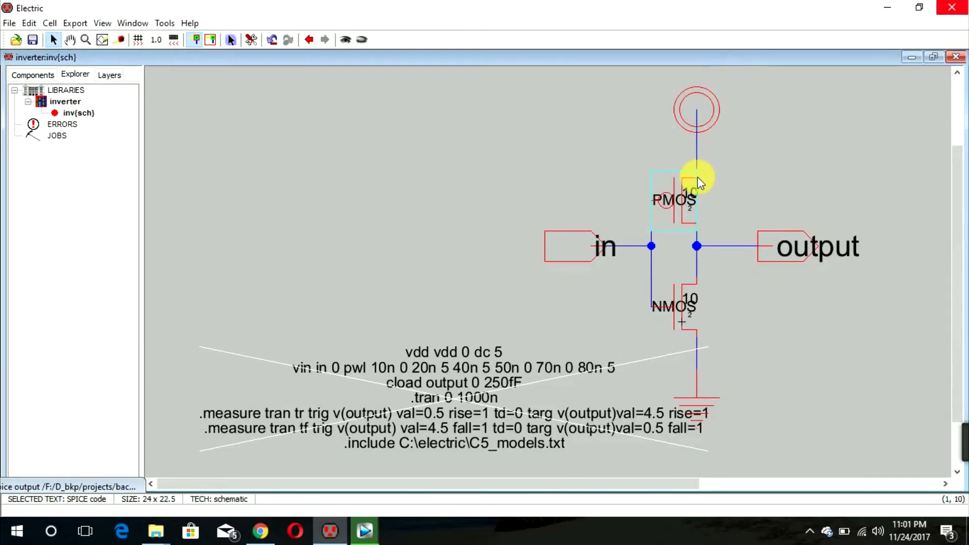
double_click(673, 197)
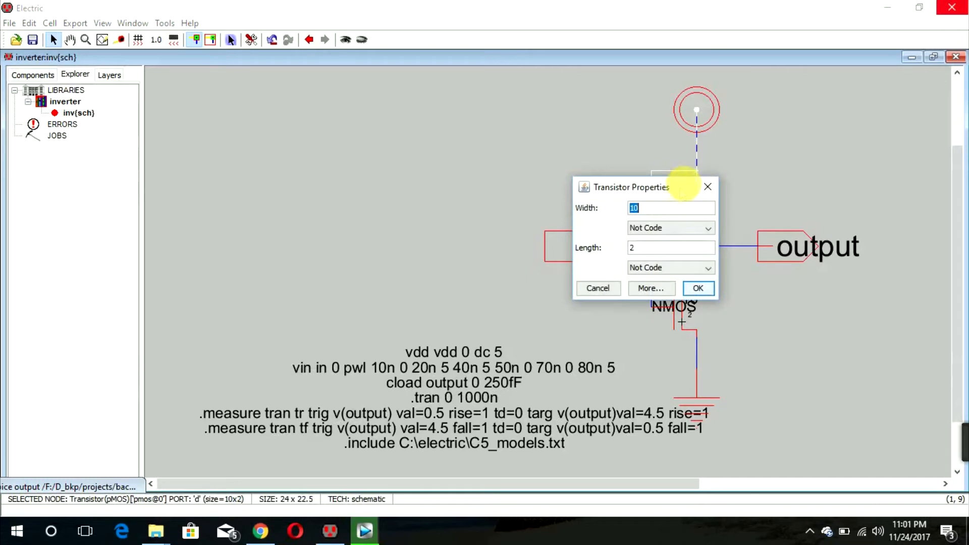
text(20)
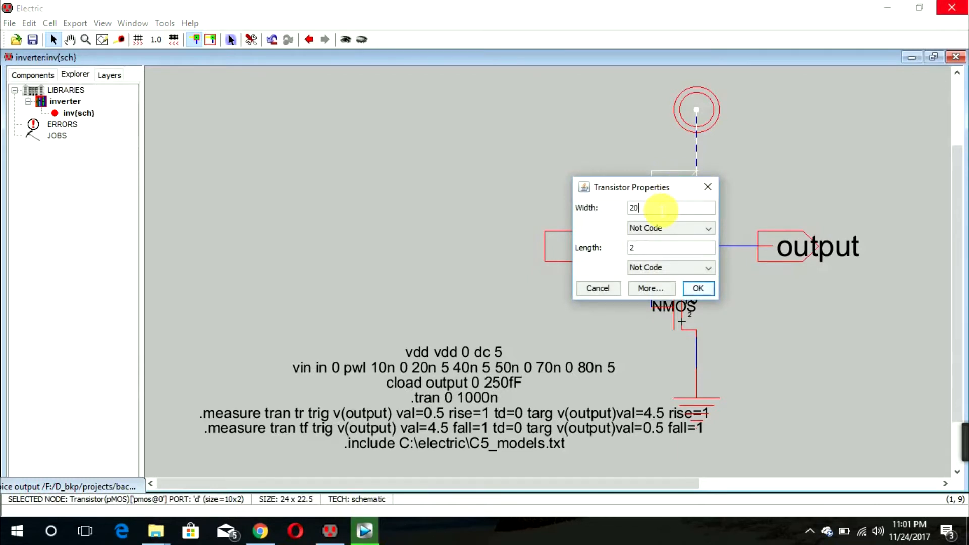
click(697, 288)
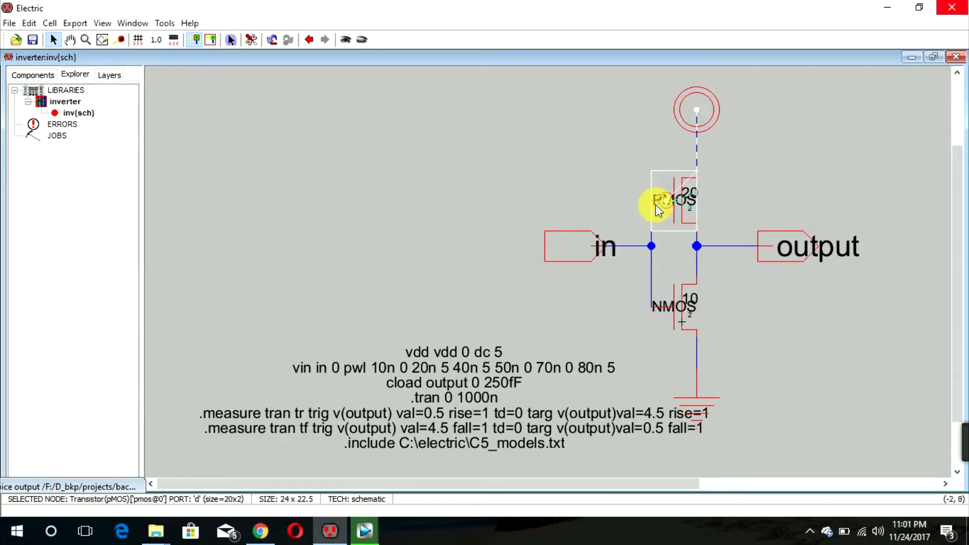
click(734, 341)
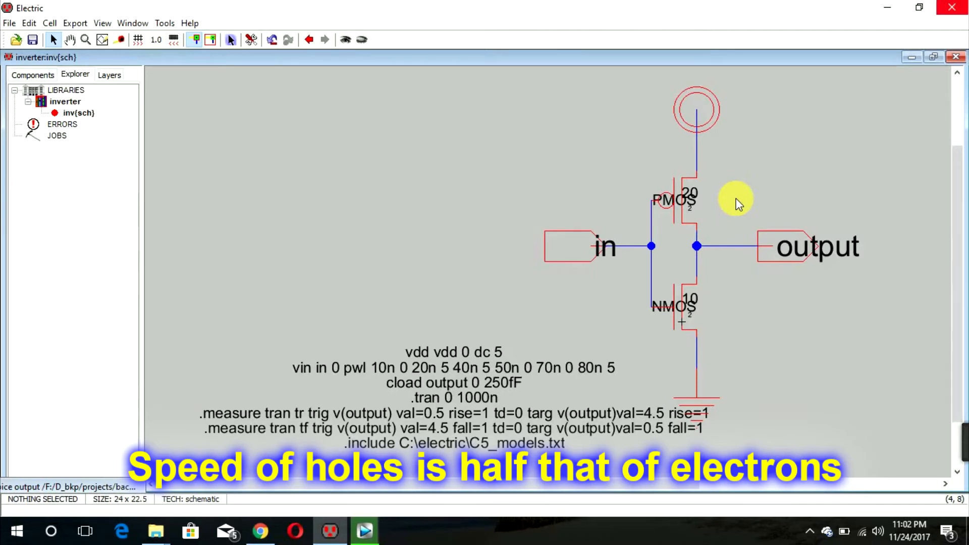
mouse_move(736, 343)
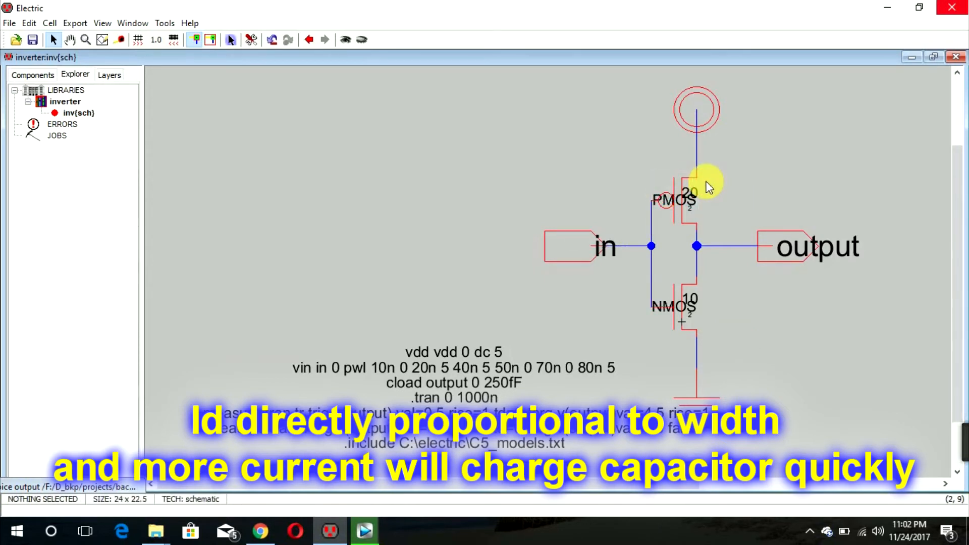
mouse_move(723, 197)
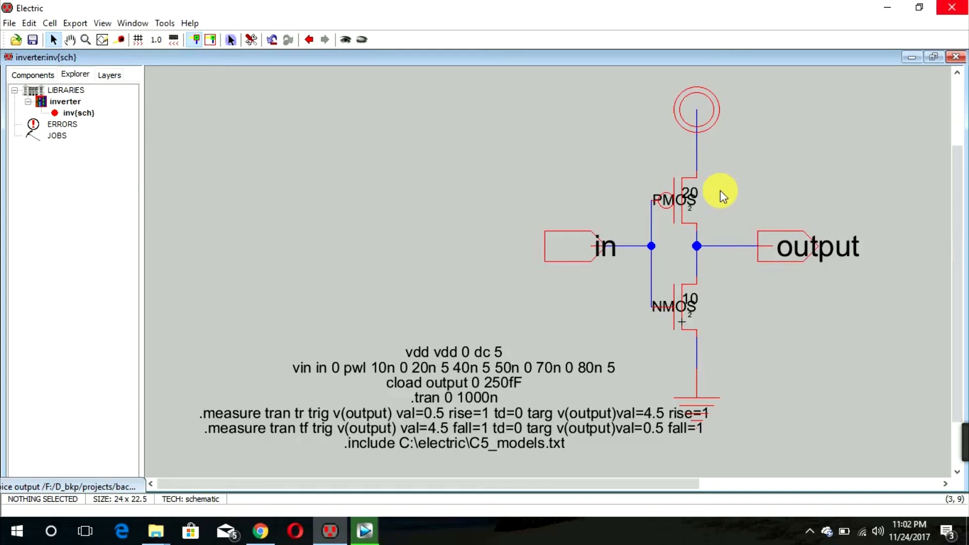
mouse_move(717, 204)
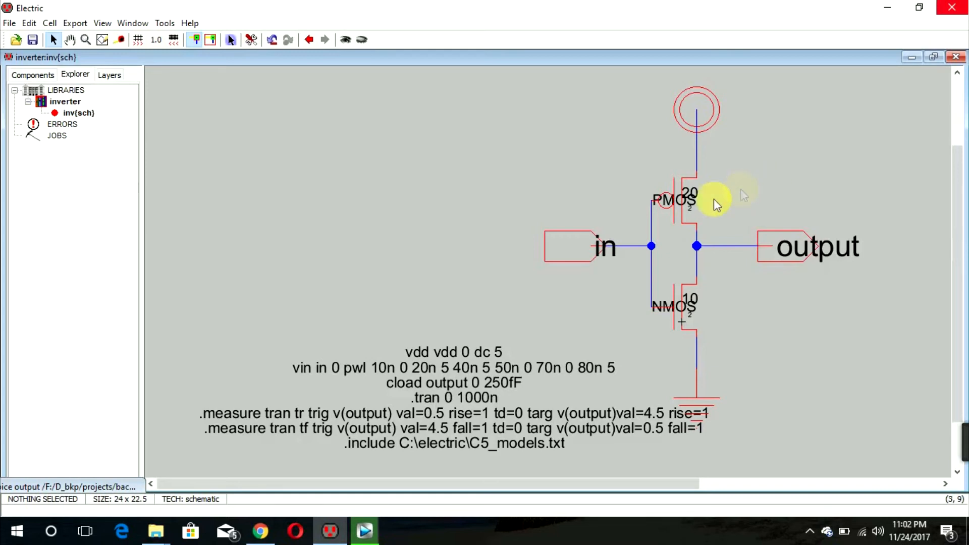
mouse_move(652, 247)
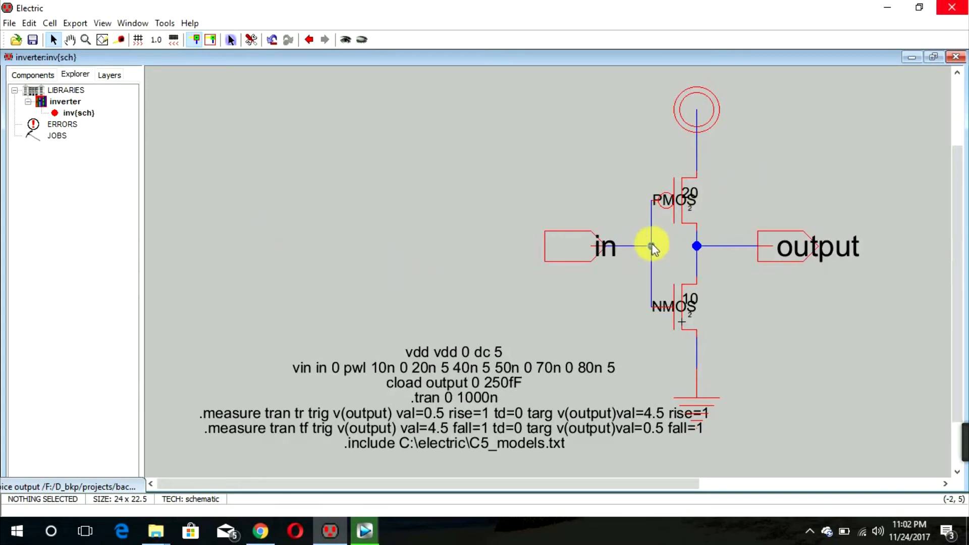
mouse_move(164, 23)
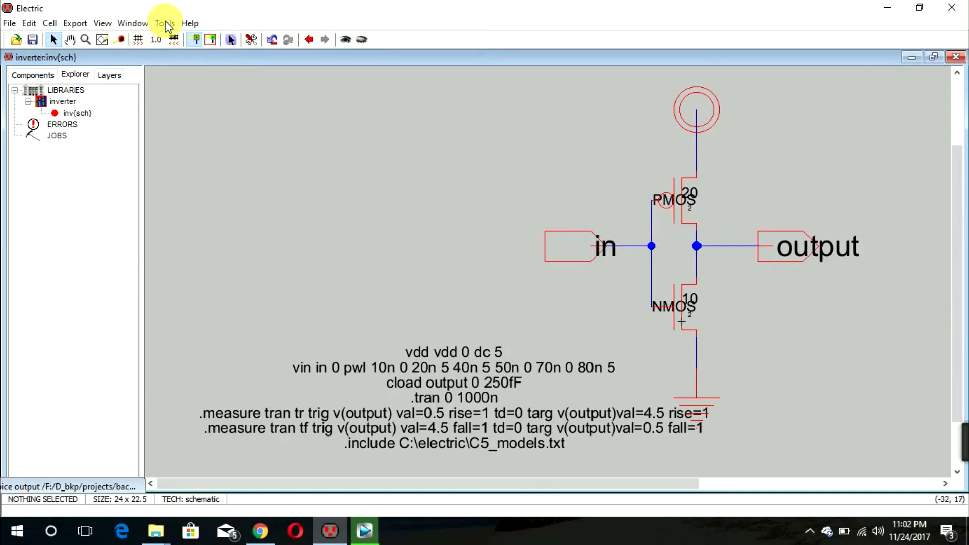
- Write the SPICE deck and run it, reading tr=4.05172e-009 and tf=4.09836e-009 in the log
click(165, 24)
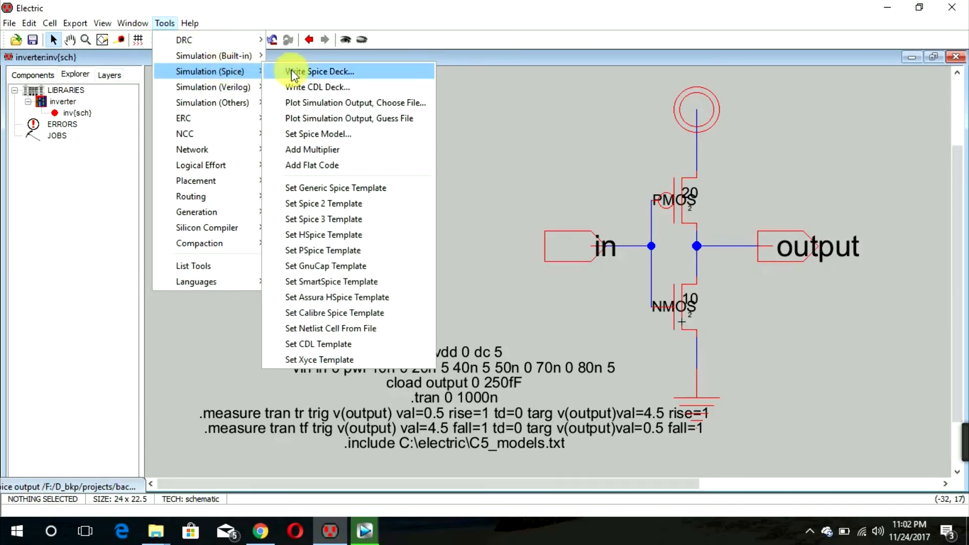
click(321, 71)
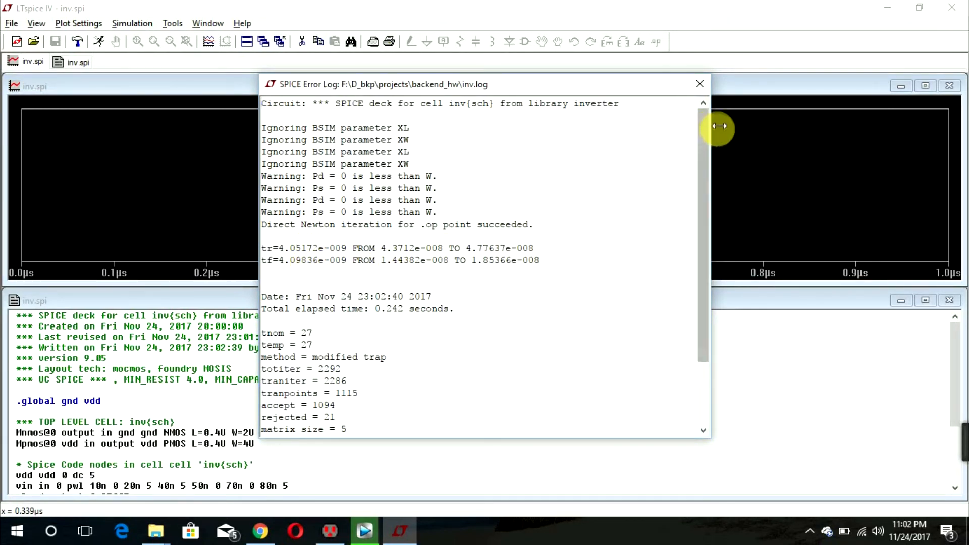
click(699, 83)
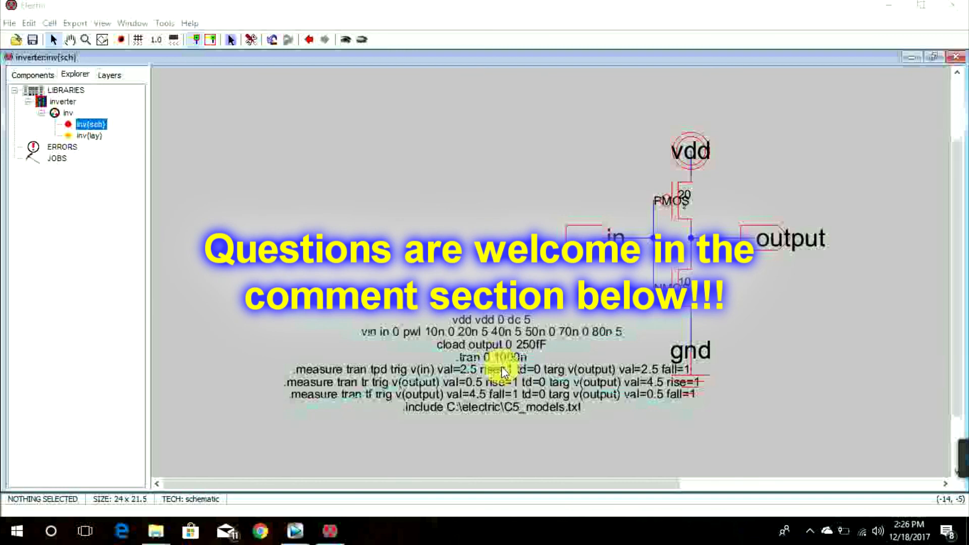
mouse_move(830, 401)
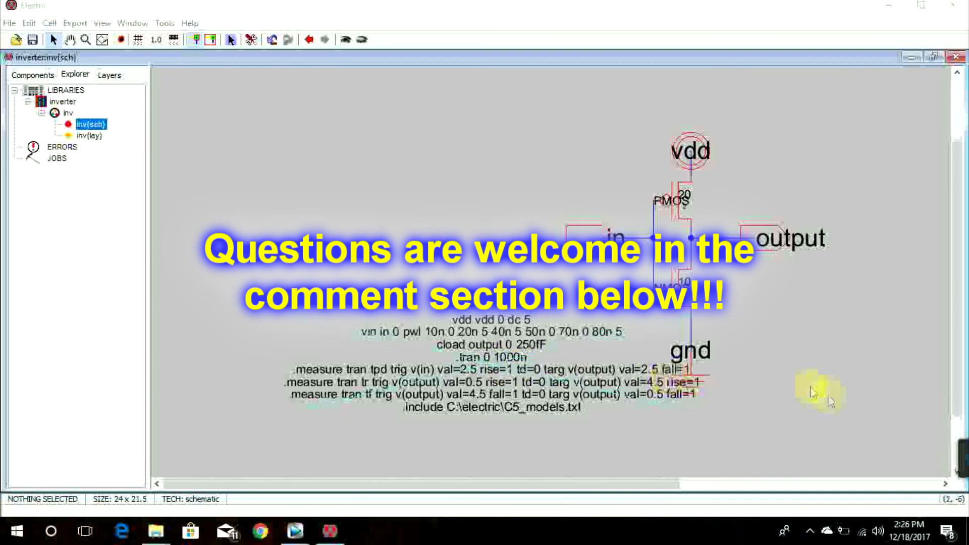